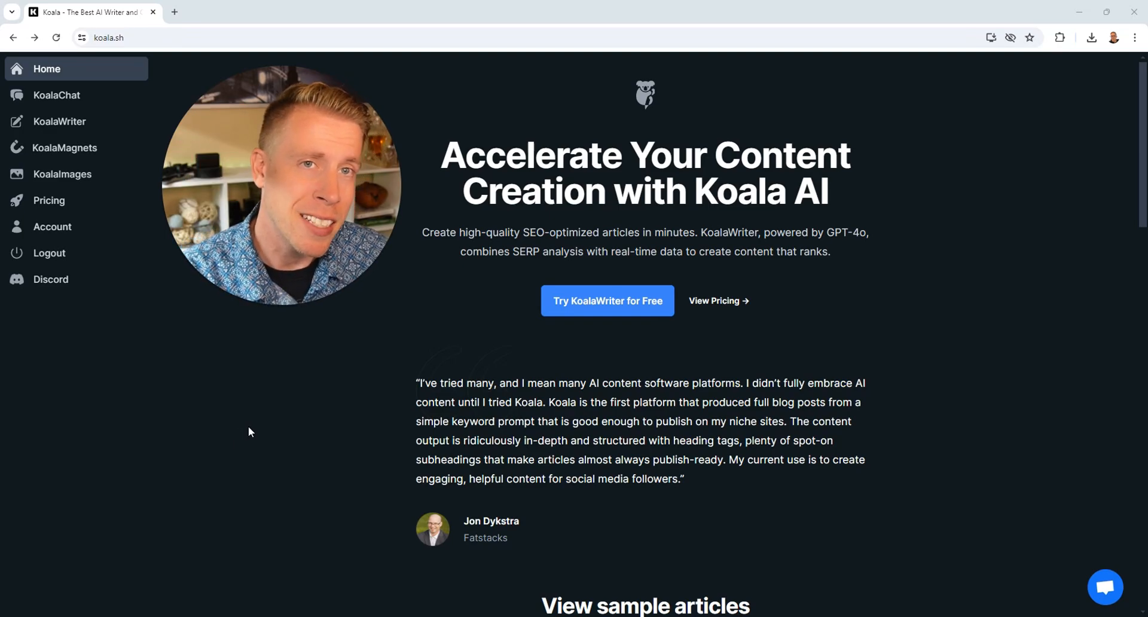
mouse_move(263, 429)
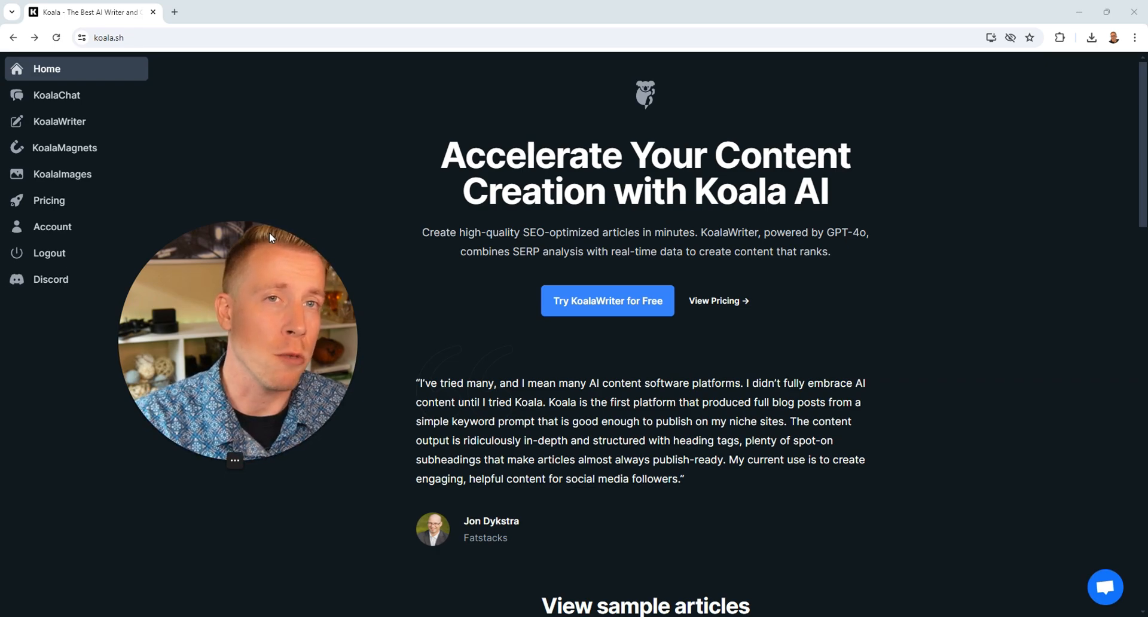
mouse_move(60, 122)
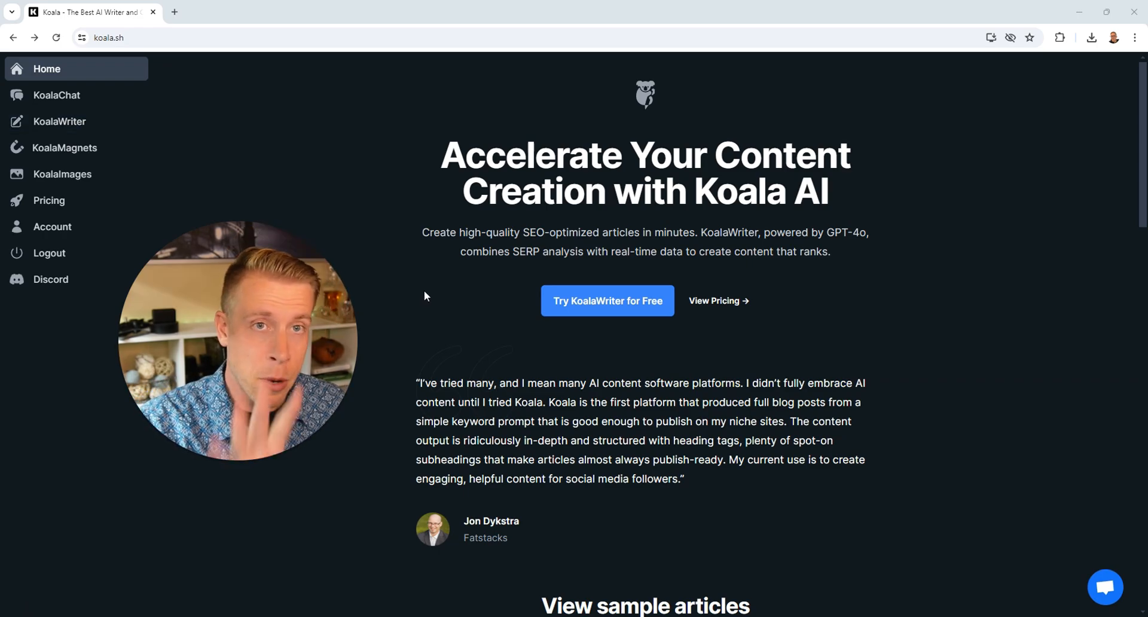
mouse_move(94, 137)
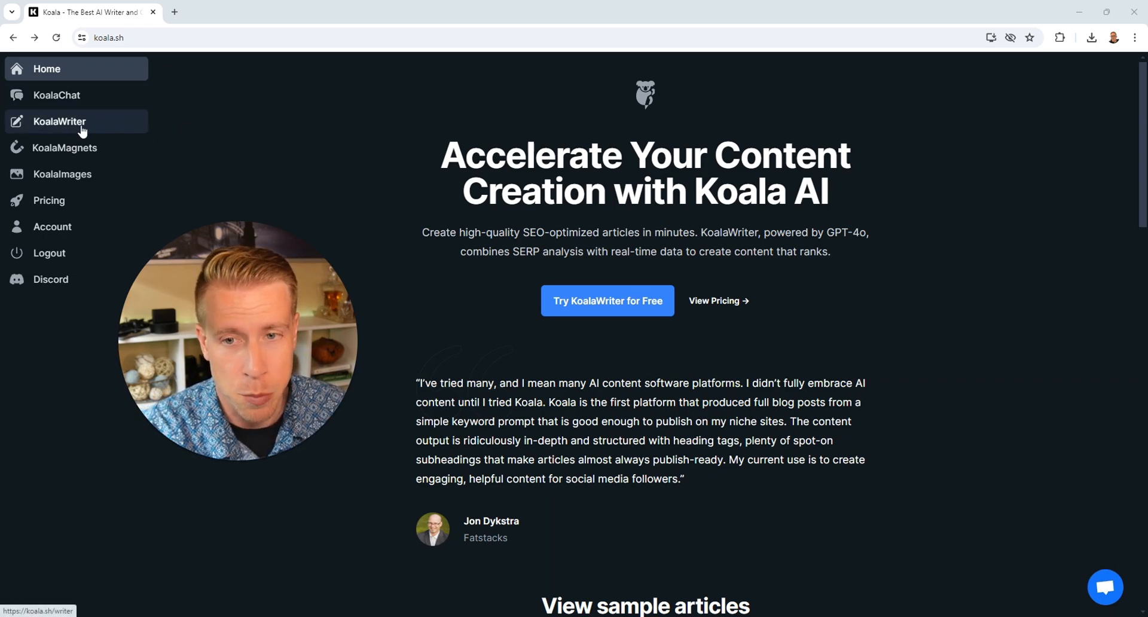
Step: Open KoalaWriter and create a new project named '3d printer comparison' for the article
left_click(59, 120)
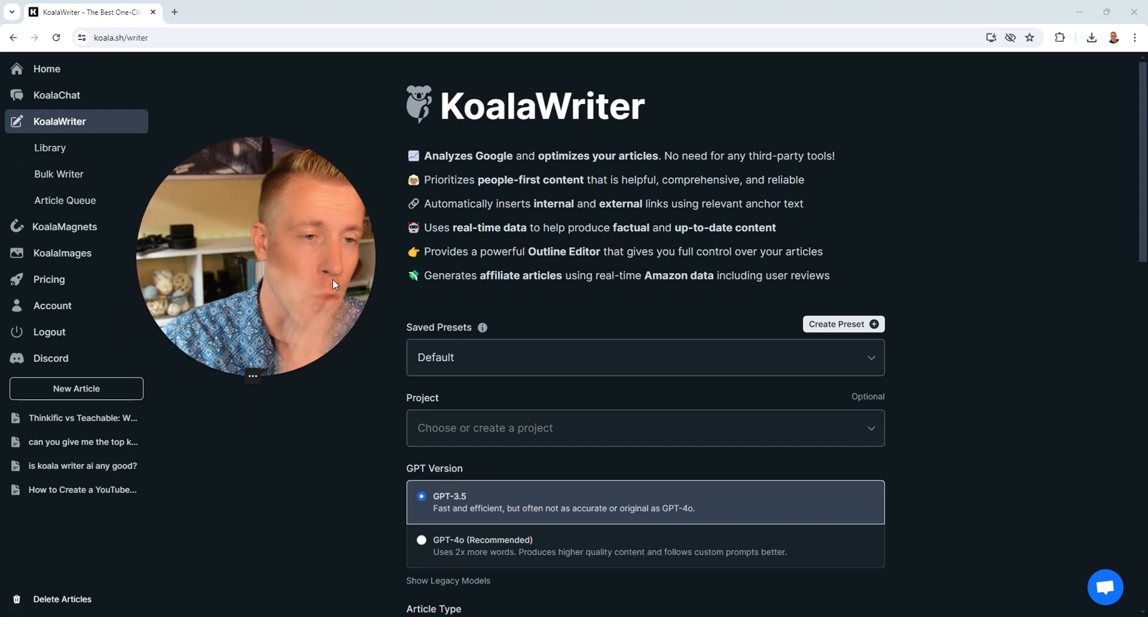
scroll("down", 3)
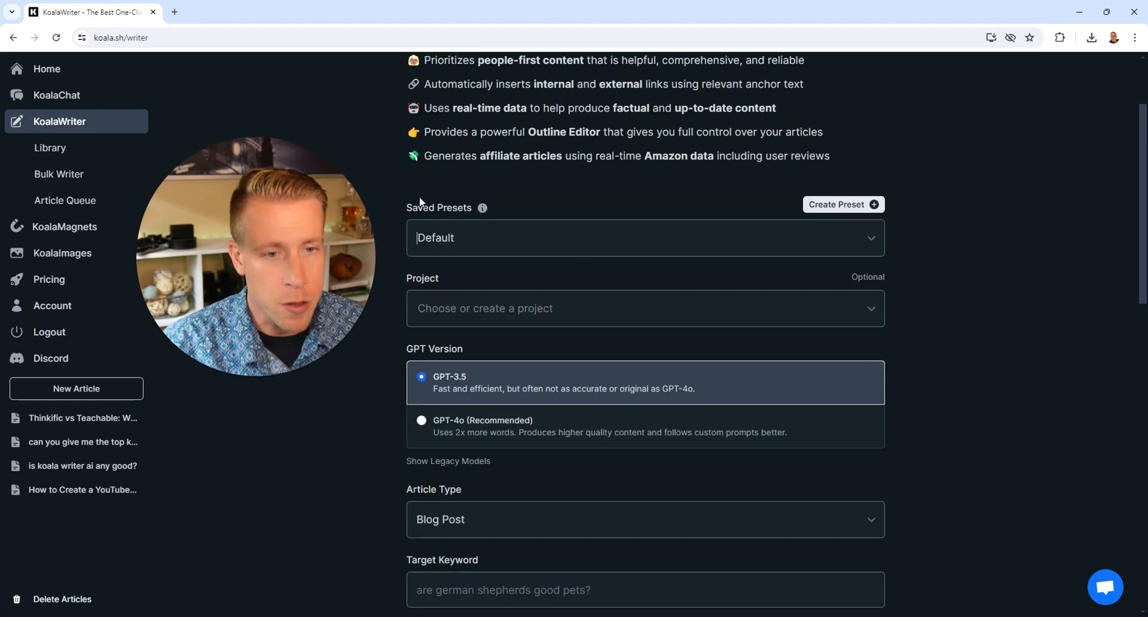
mouse_move(626, 253)
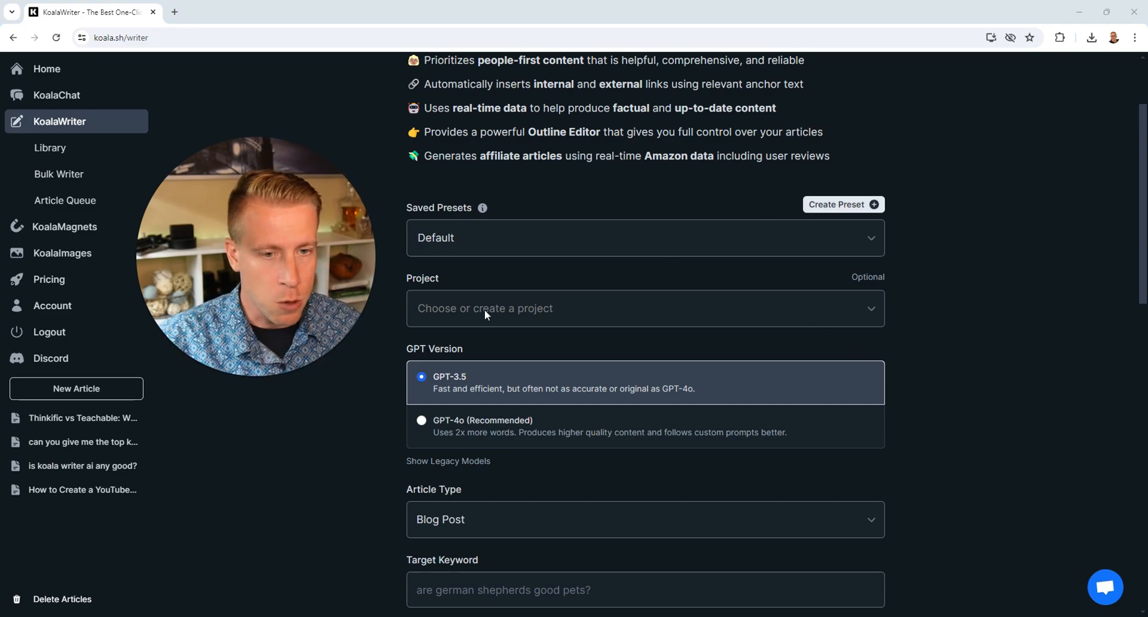
left_click(643, 307)
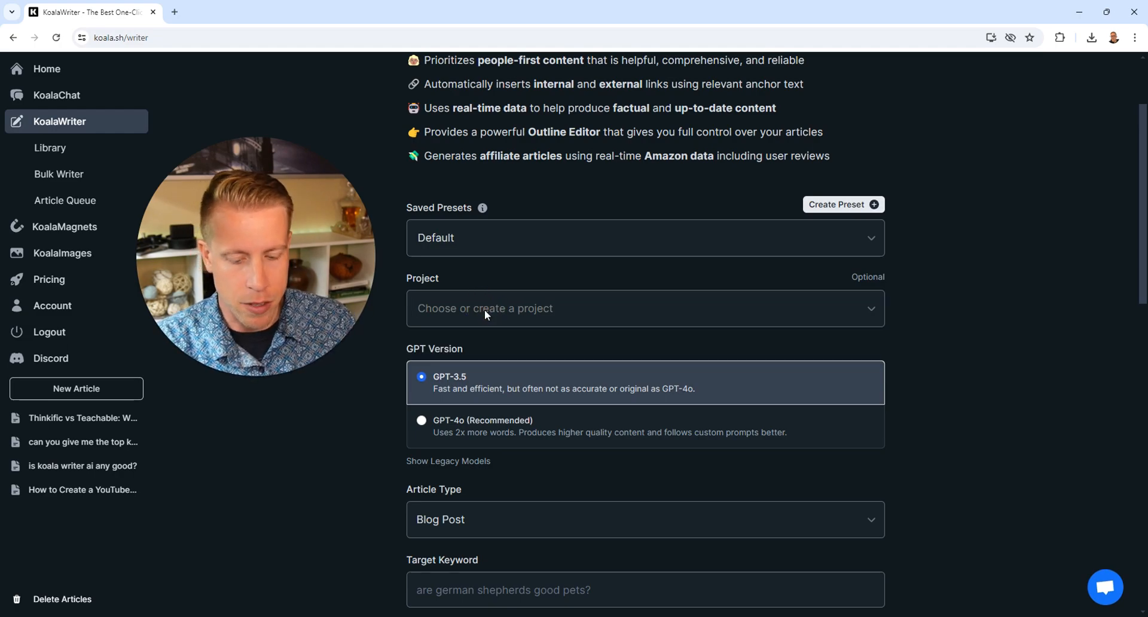
type("how to youtube")
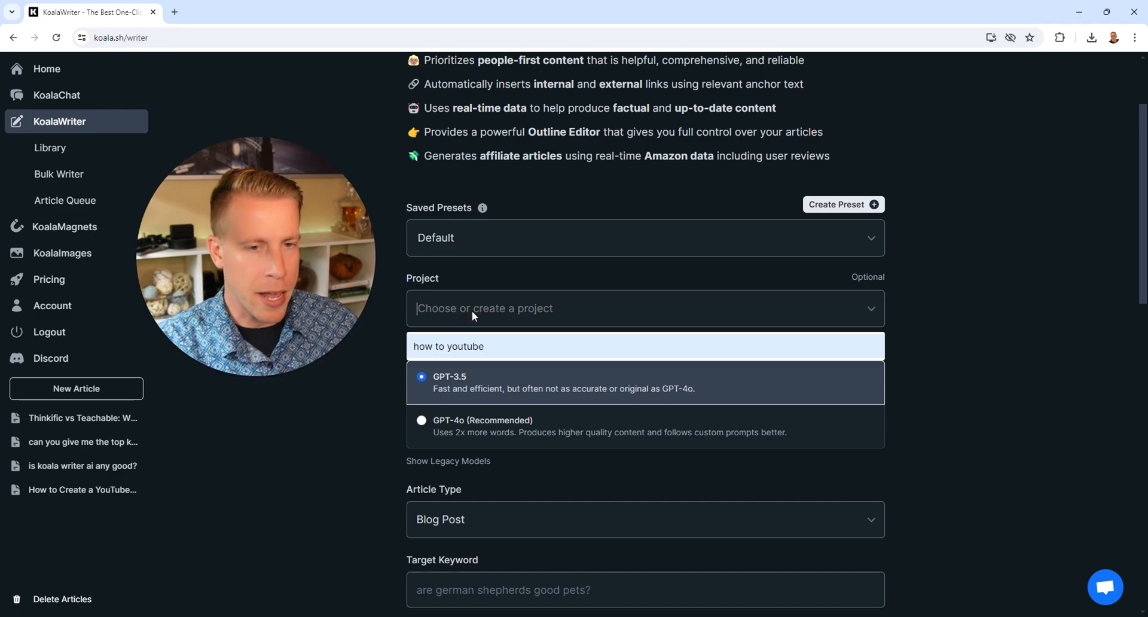
type("3d printer comparison")
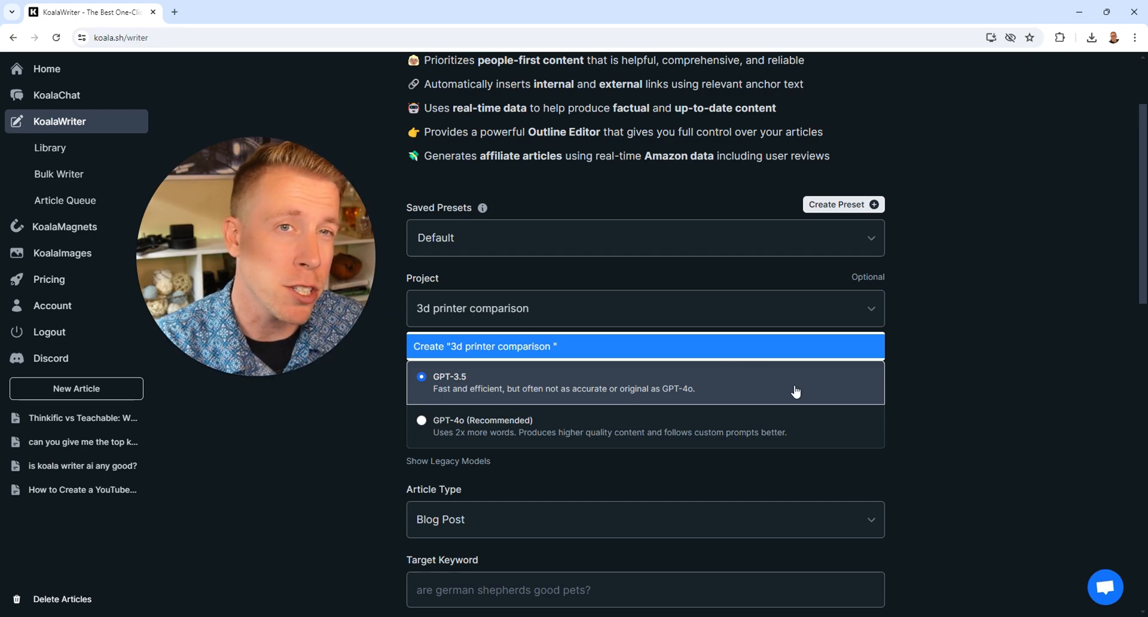
left_click(644, 308)
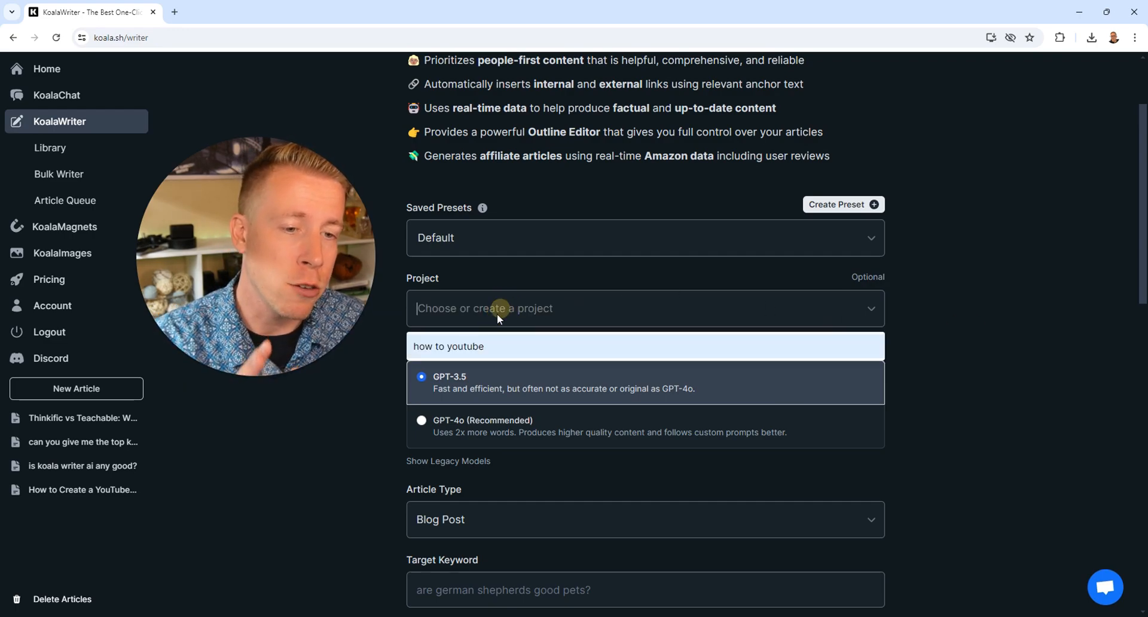
mouse_move(509, 308)
type("3d printer comparison")
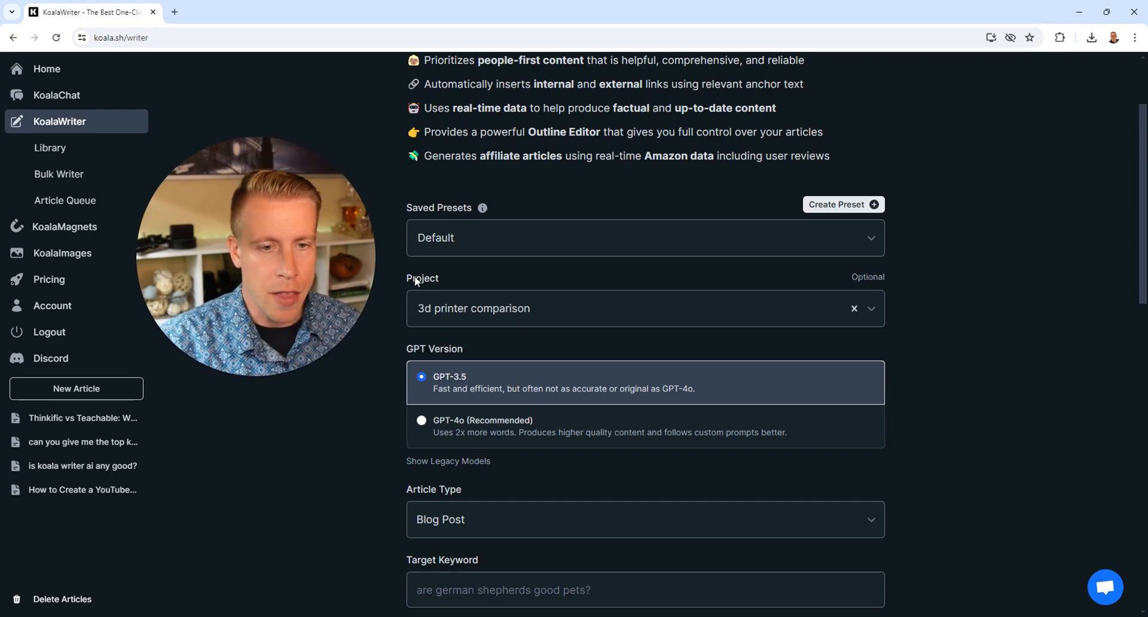
mouse_move(919, 315)
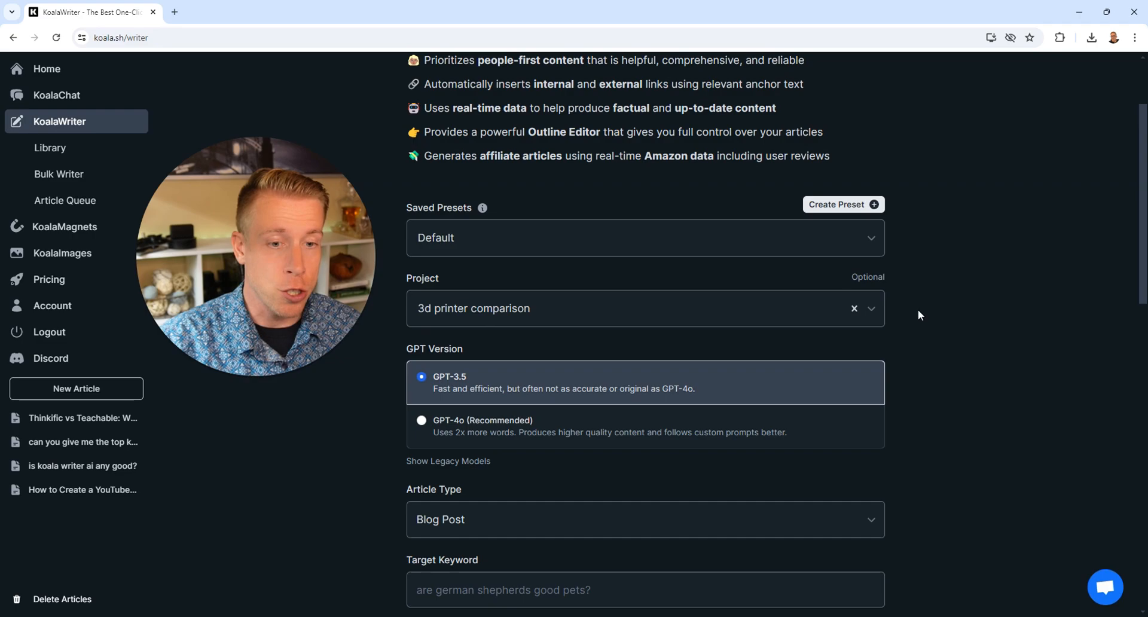
Step: Scroll down to the Article Type field and show its list of options
scroll("down", 3)
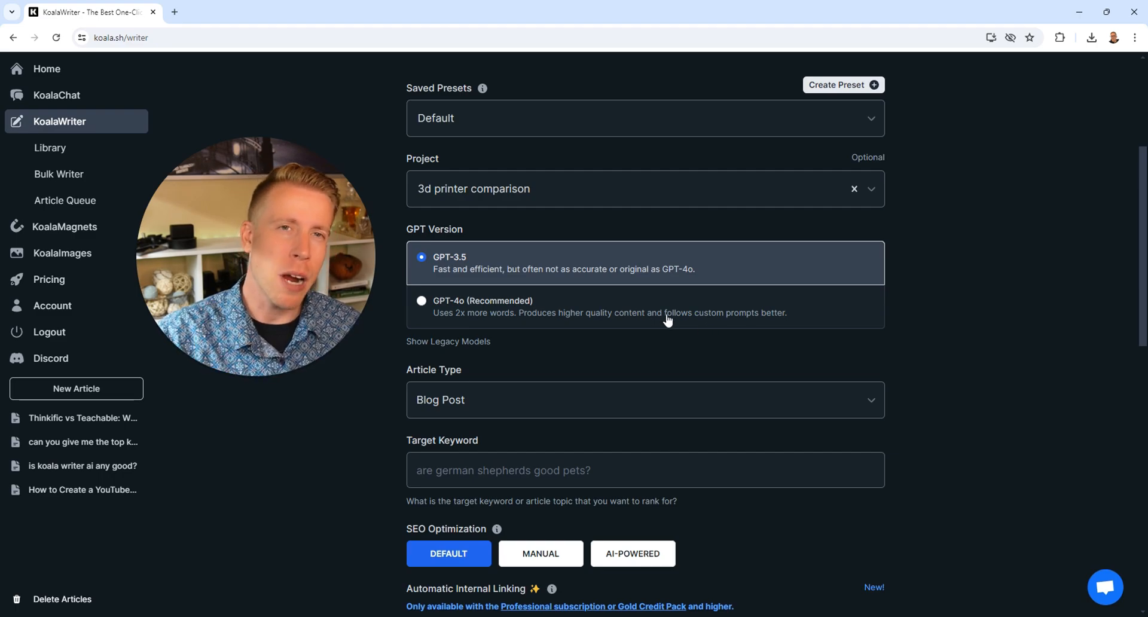
scroll("down", 3)
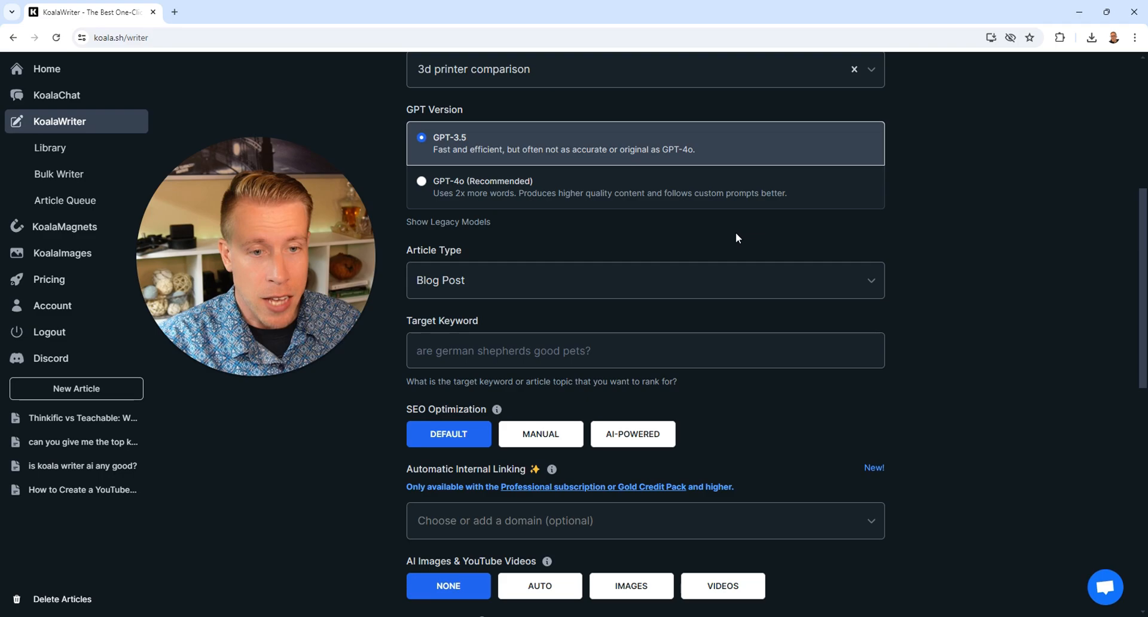
mouse_move(537, 288)
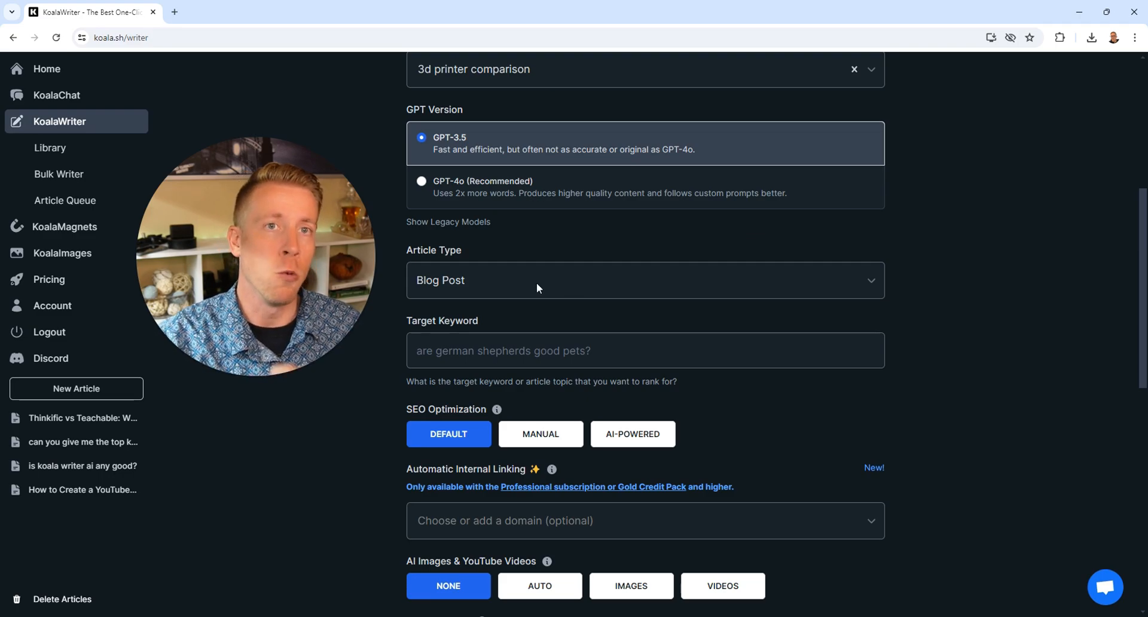
left_click(645, 281)
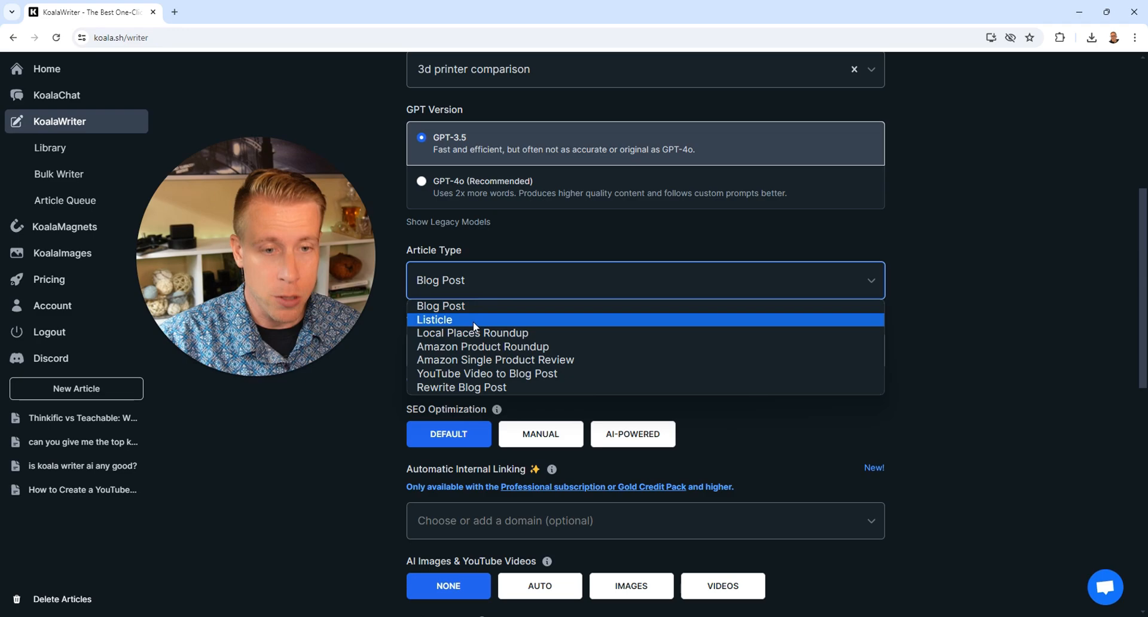
mouse_move(472, 333)
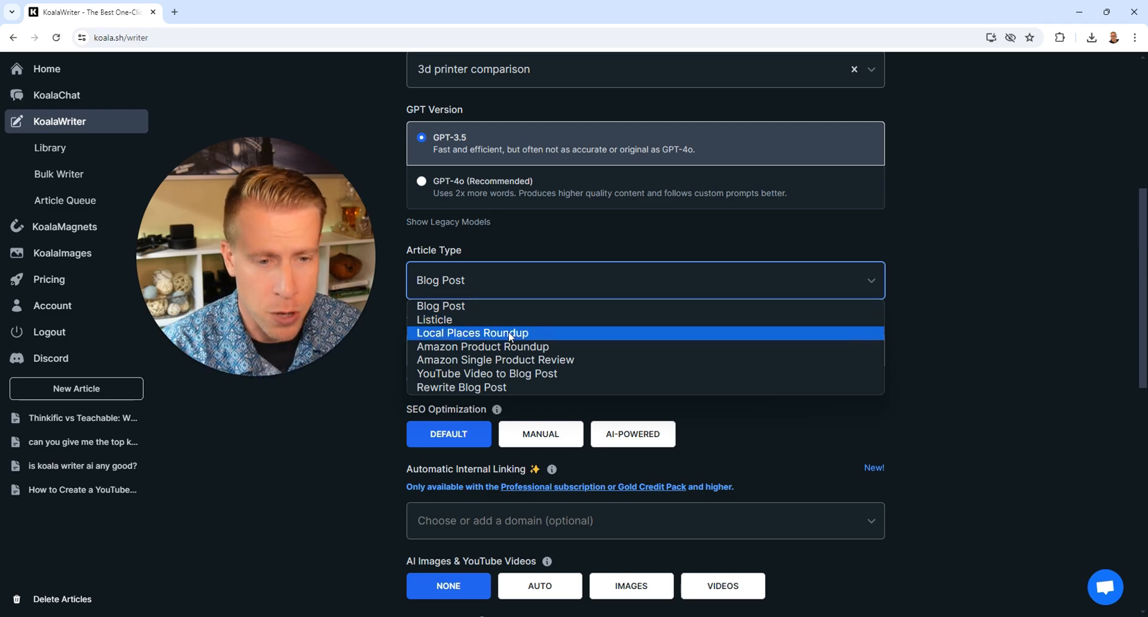
mouse_move(574, 359)
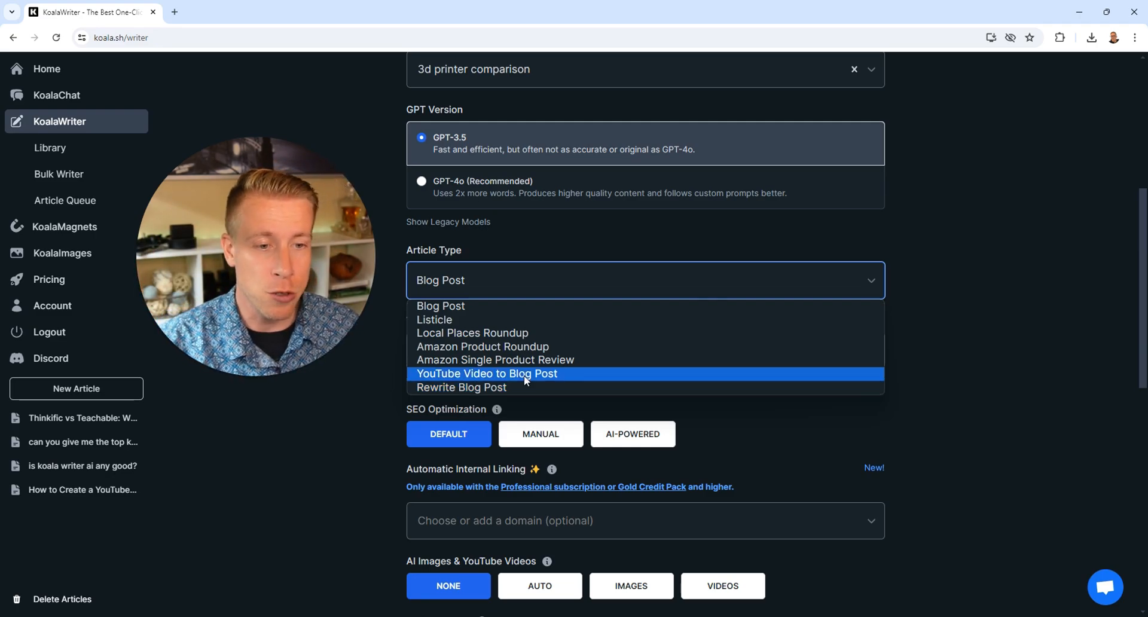
Step: Choose 'YouTube Video to Blog Post' and copy the A1 Mini vs P1S video's URL
left_click(486, 373)
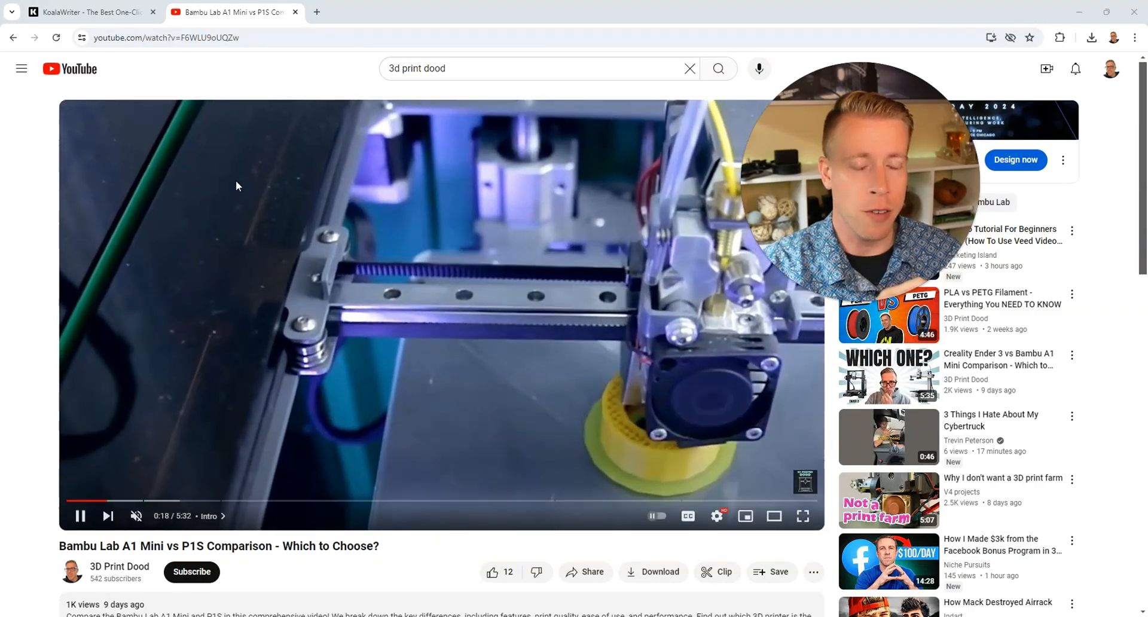
left_click(183, 37)
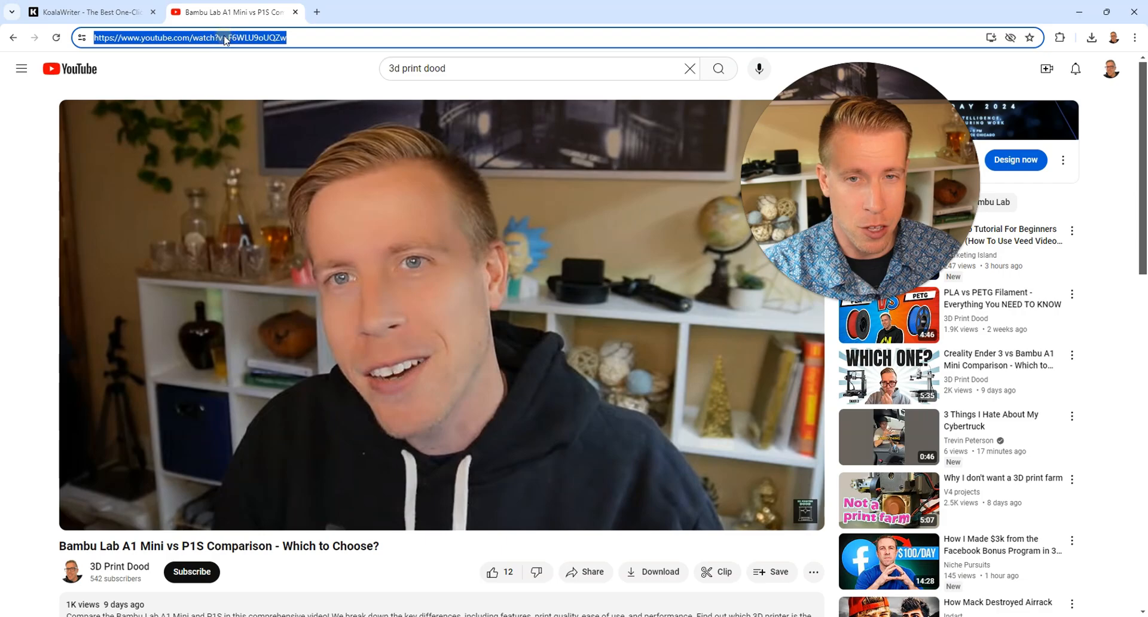
right_click(188, 37)
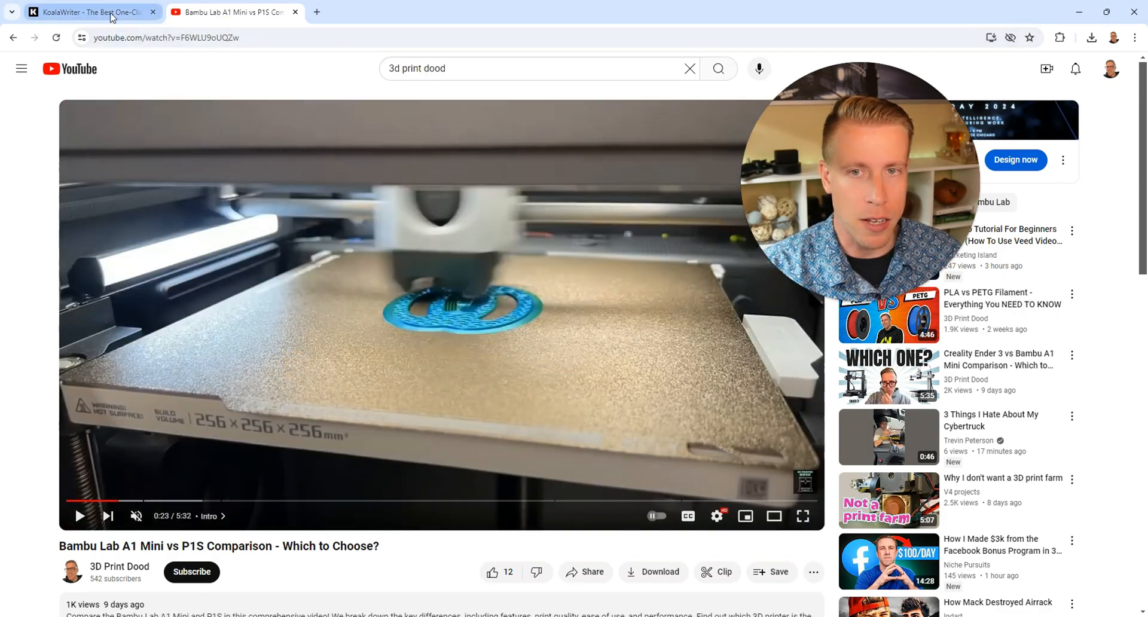
Step: Paste the Bambu Lab video URL into KoalaWriter's YouTube Video URL field
left_click(91, 12)
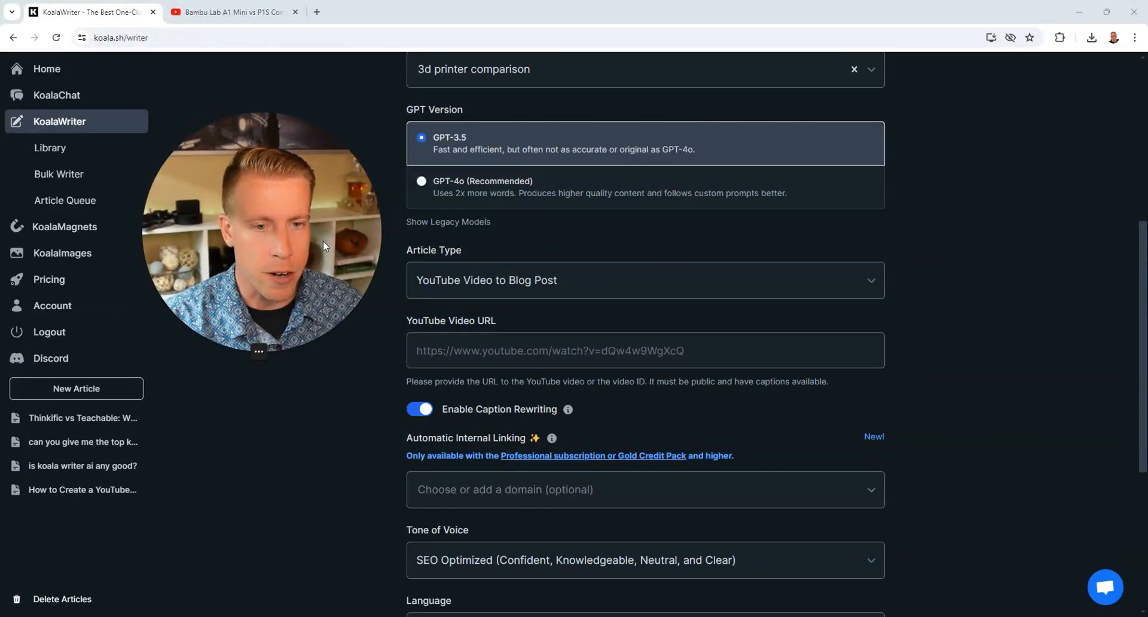
right_click(644, 350)
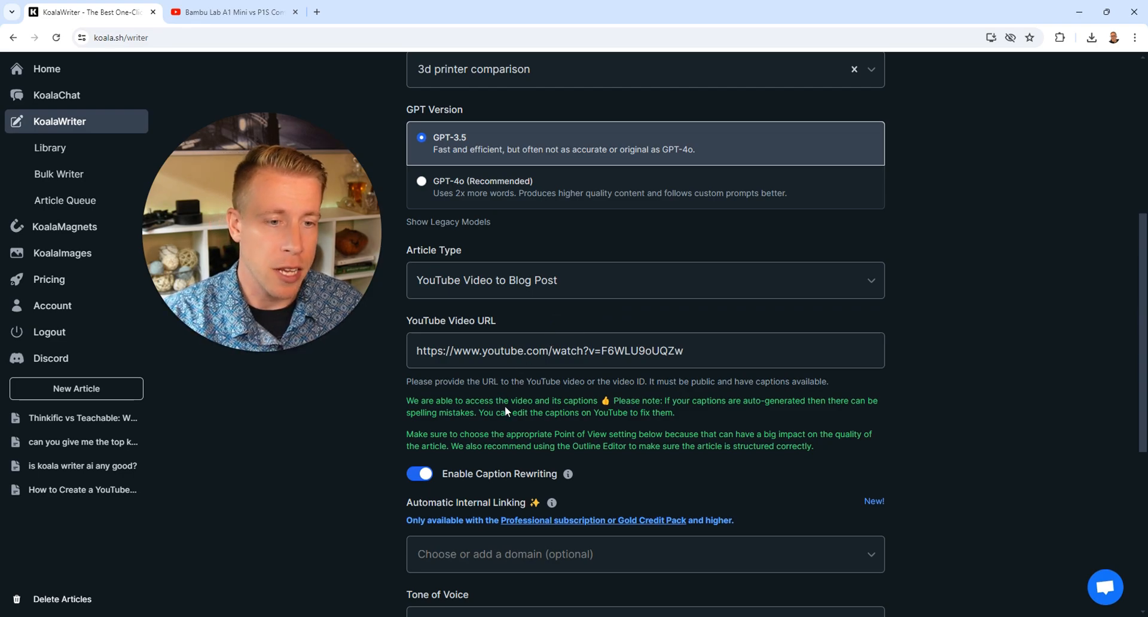
scroll("down", 3)
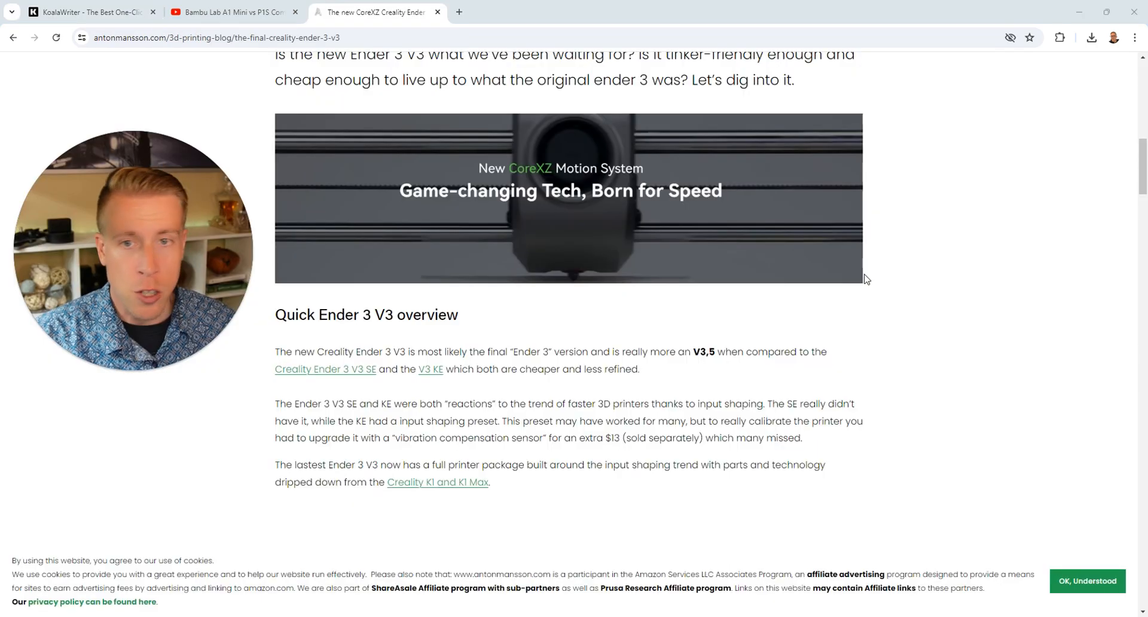
scroll("up", 3)
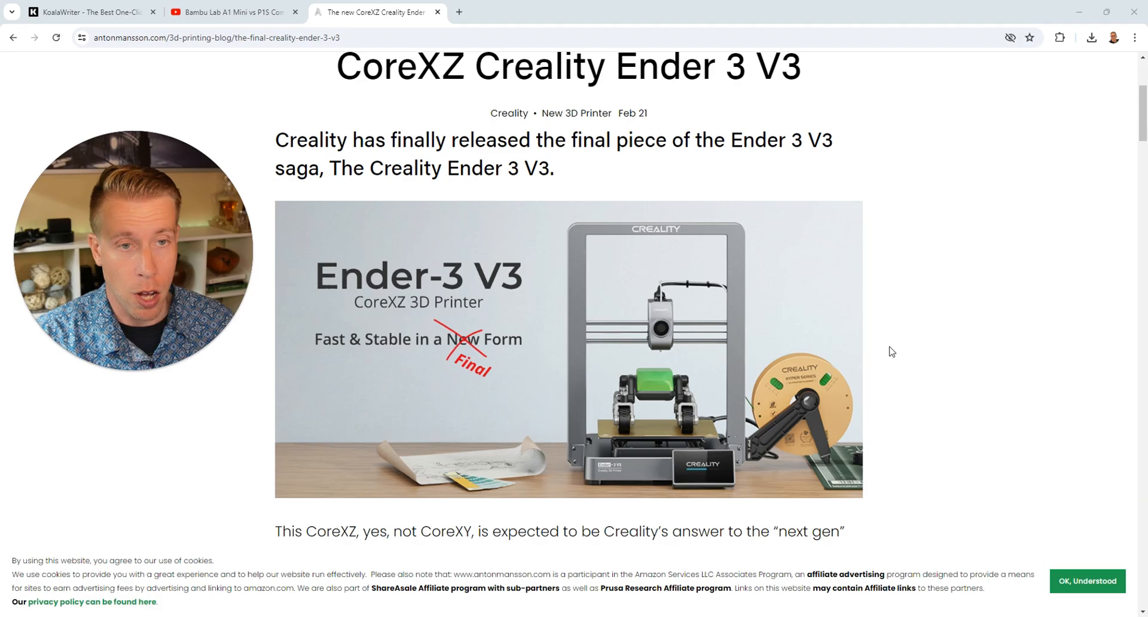
scroll("down", 3)
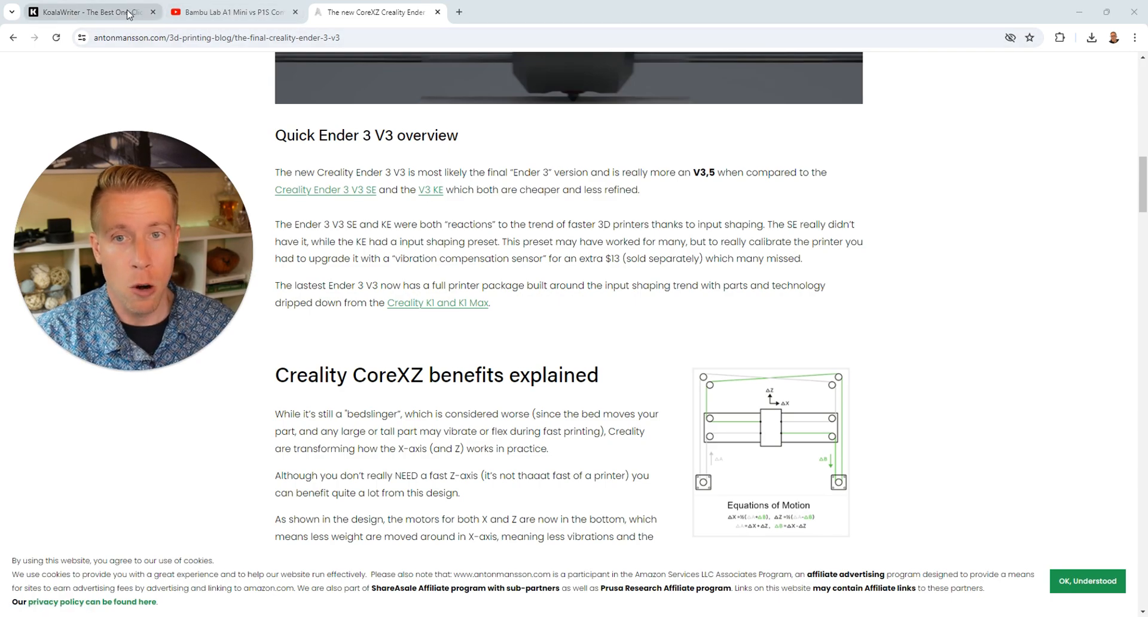
left_click(84, 12)
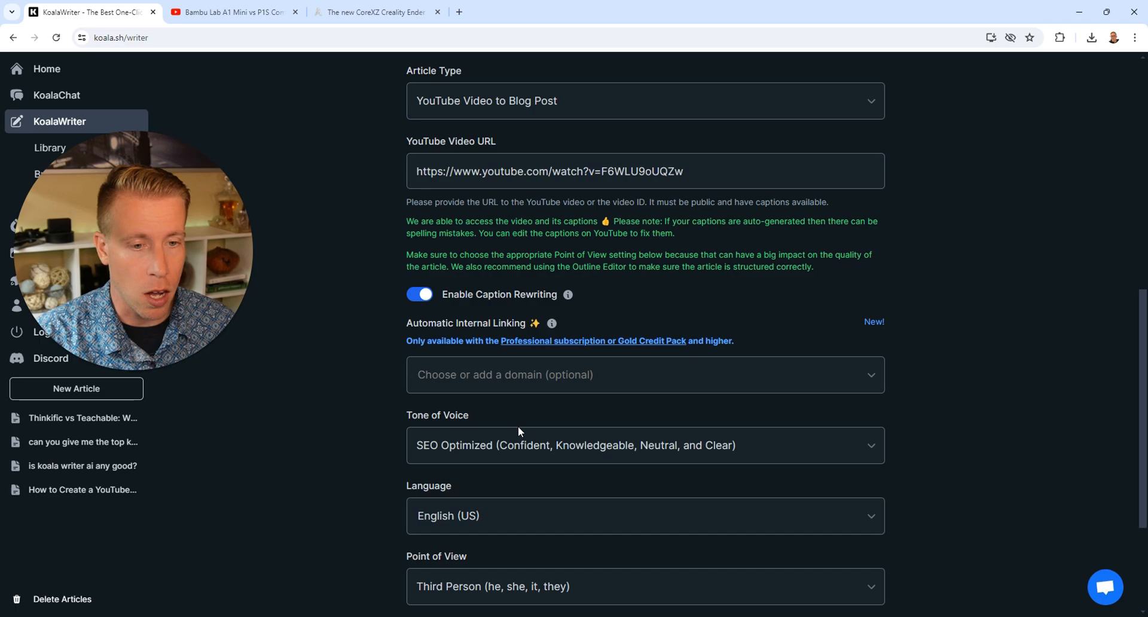
mouse_move(373, 379)
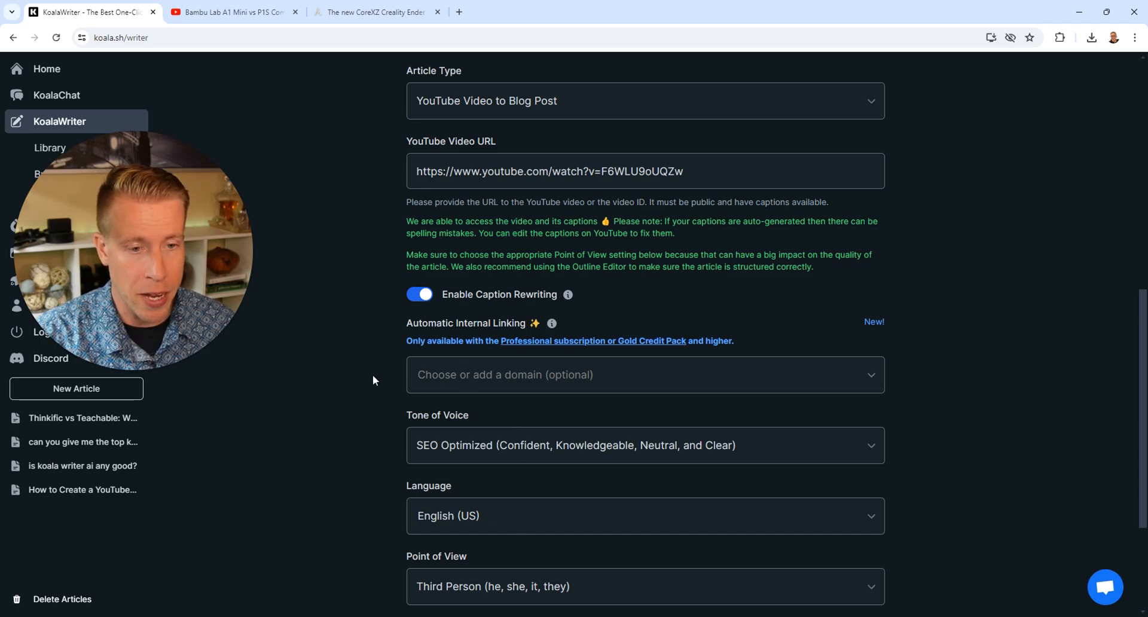
scroll("down", 3)
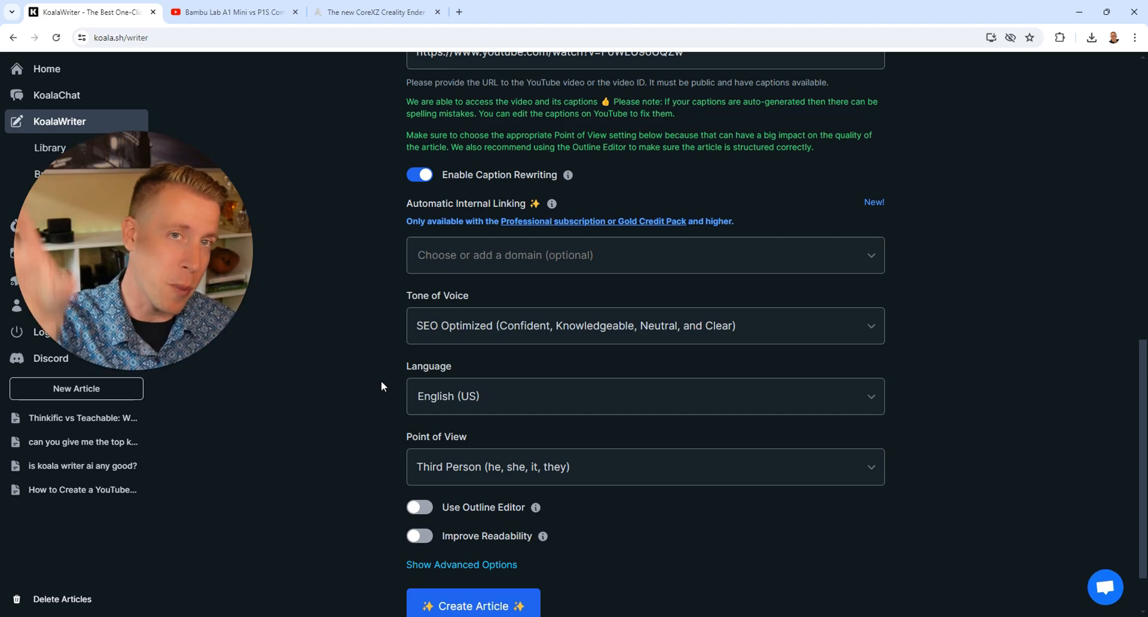
mouse_move(391, 379)
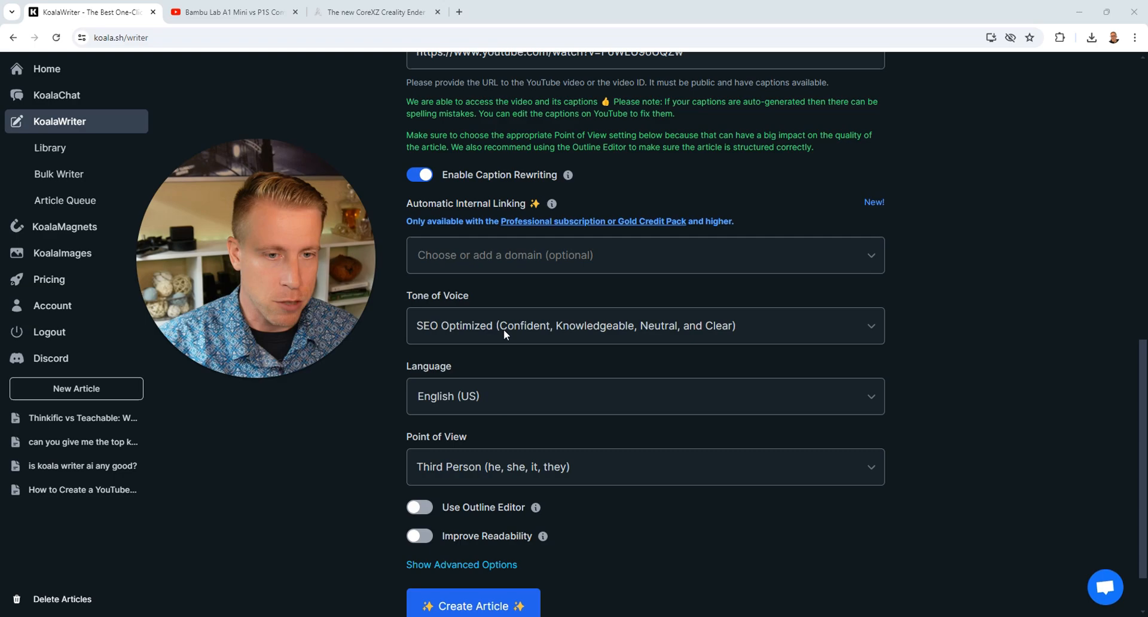
left_click(645, 326)
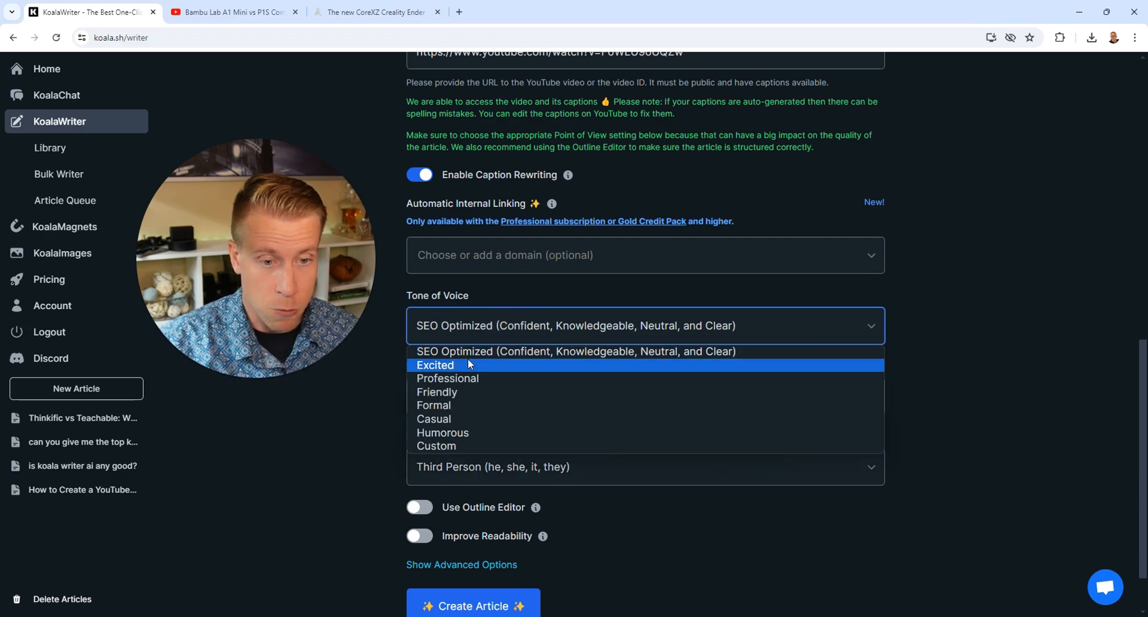
mouse_move(483, 396)
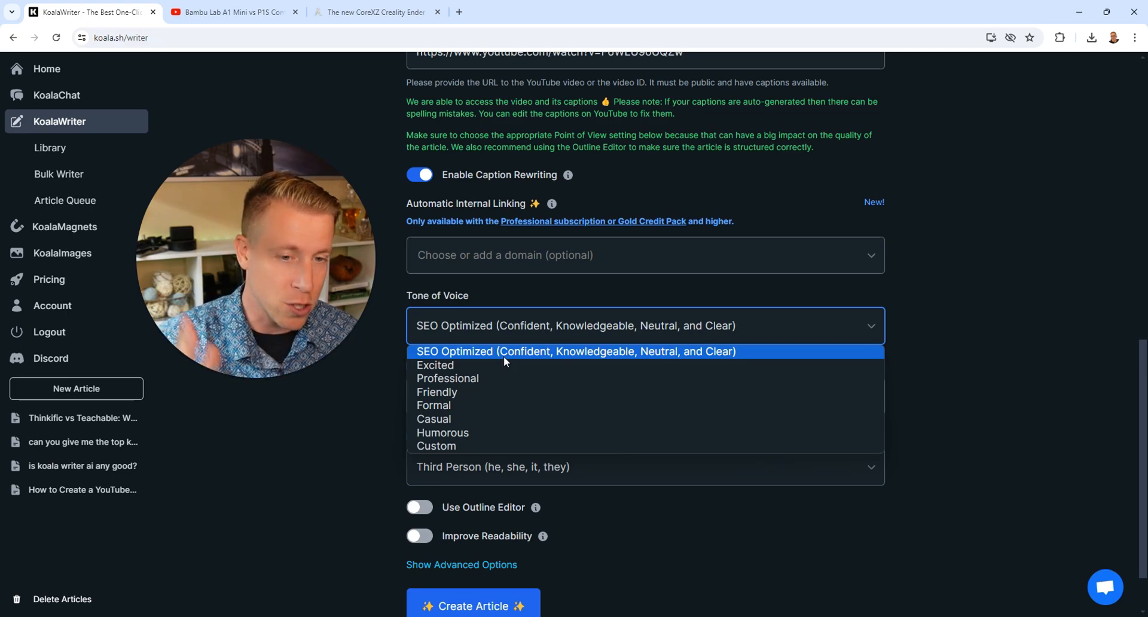
left_click(576, 351)
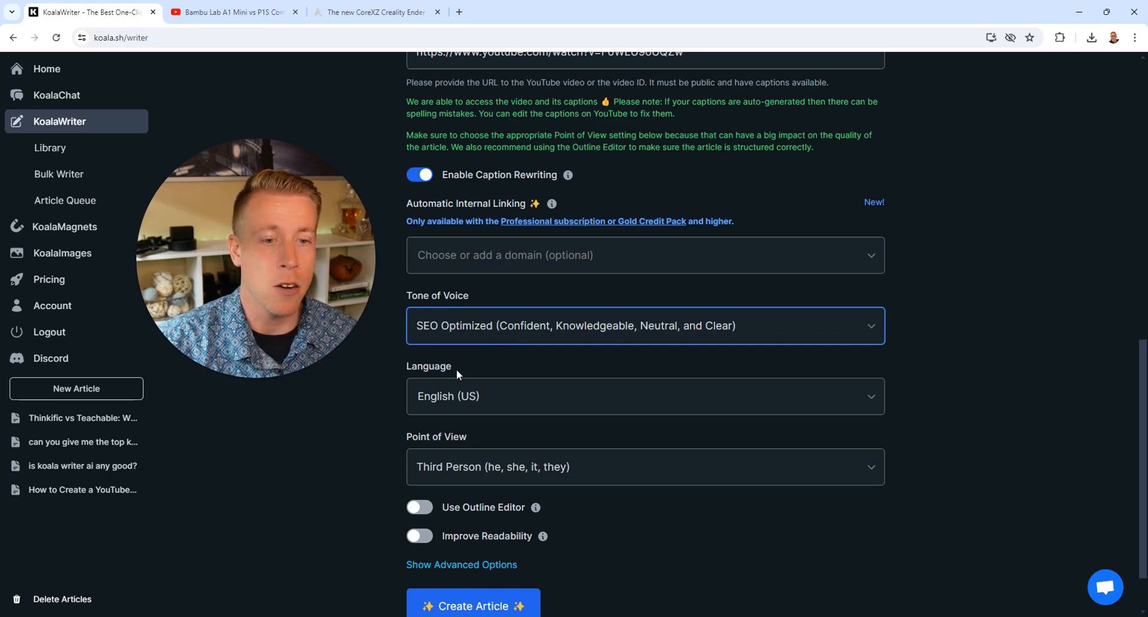
scroll("down", 3)
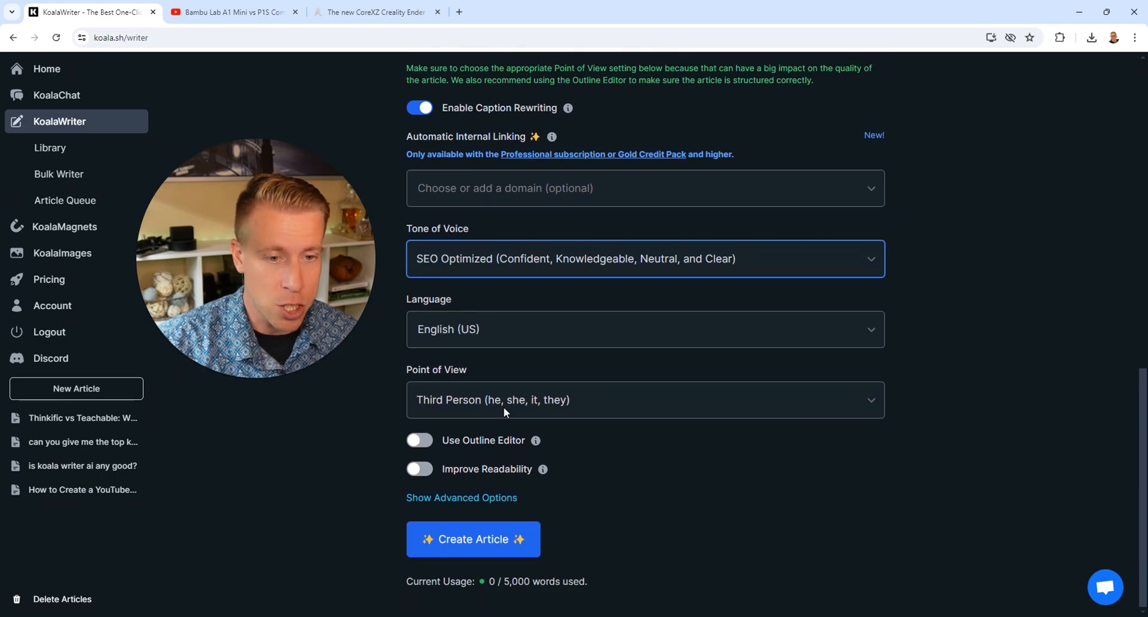
left_click(645, 400)
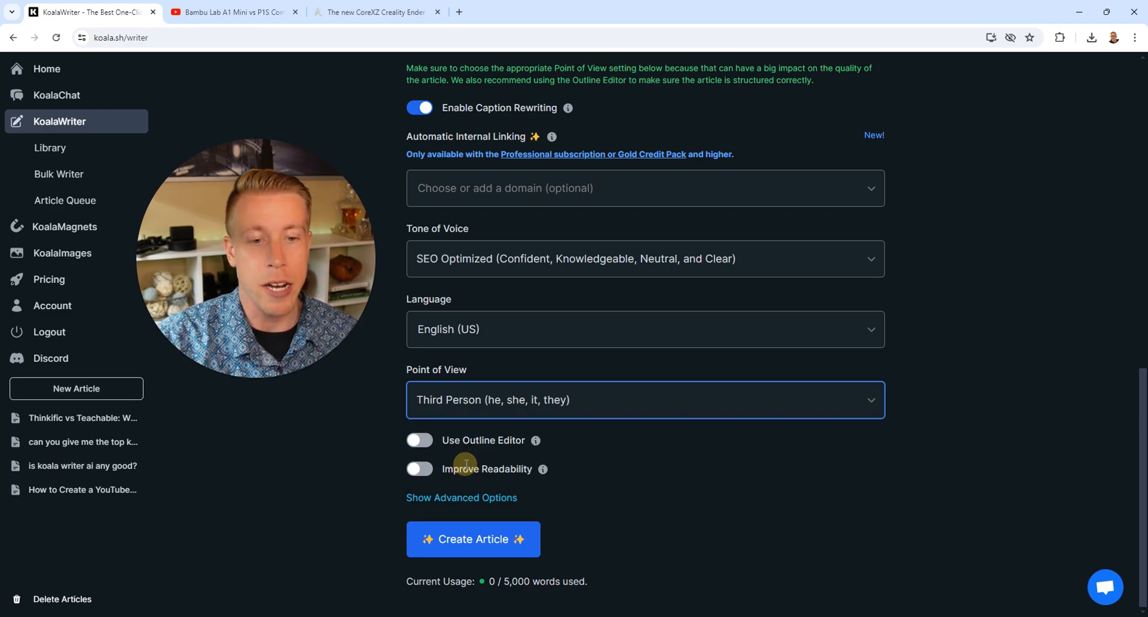
mouse_move(1010, 314)
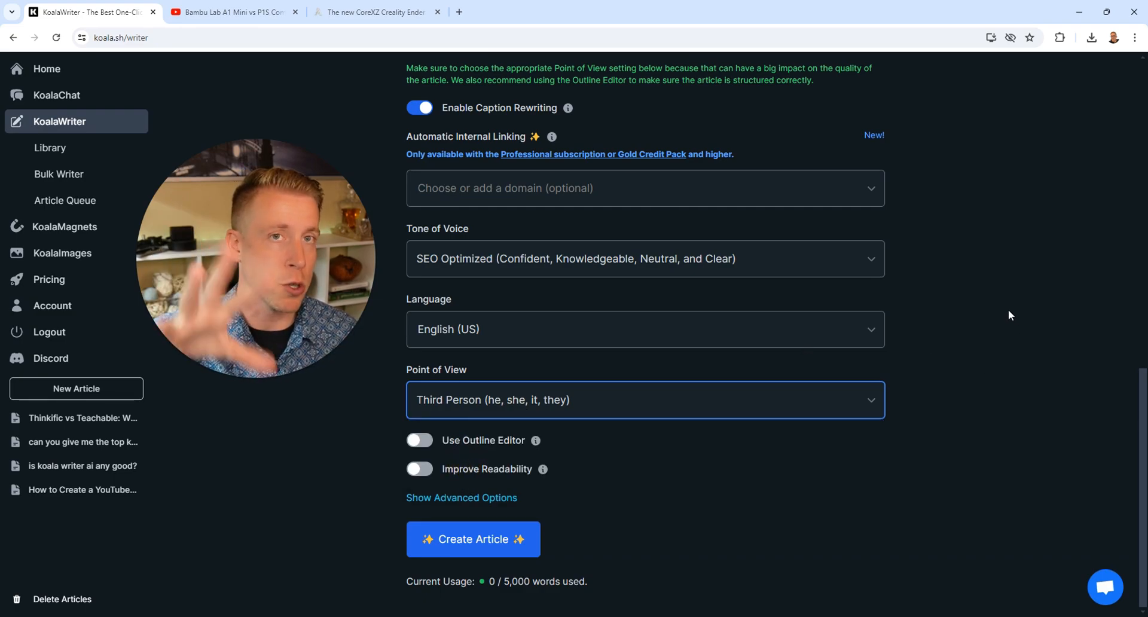
mouse_move(995, 267)
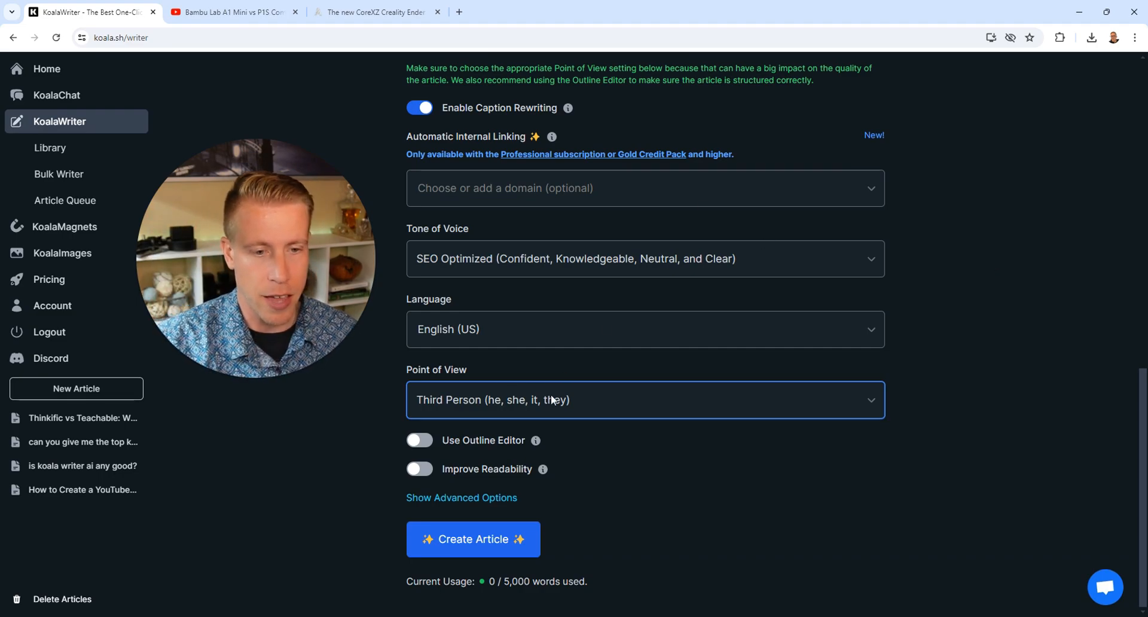
scroll("up", 3)
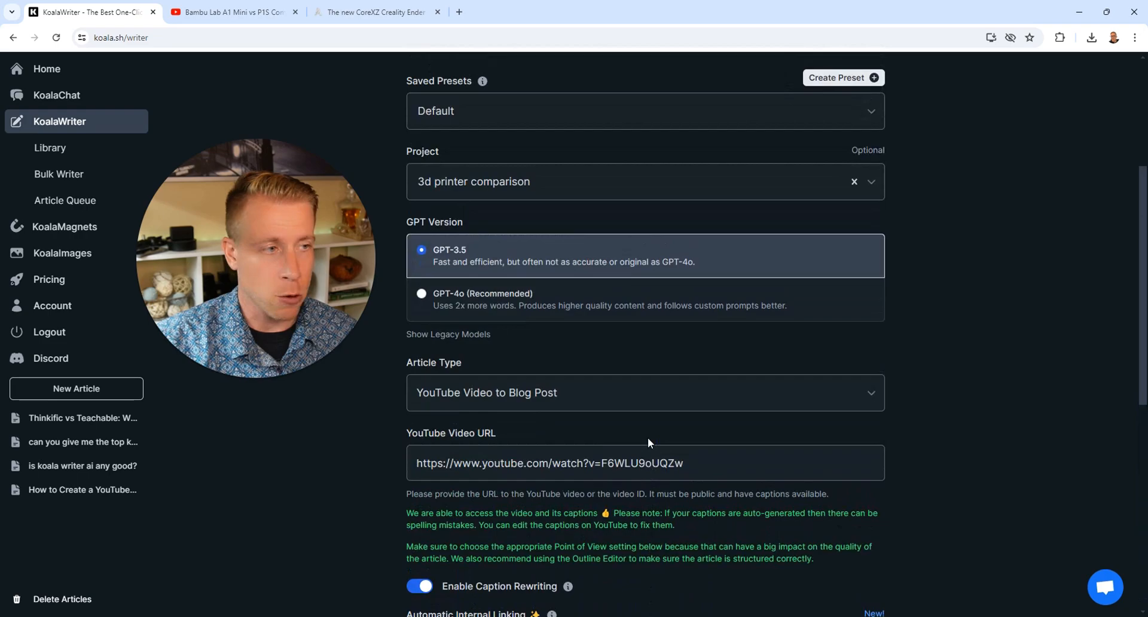
scroll("down", 3)
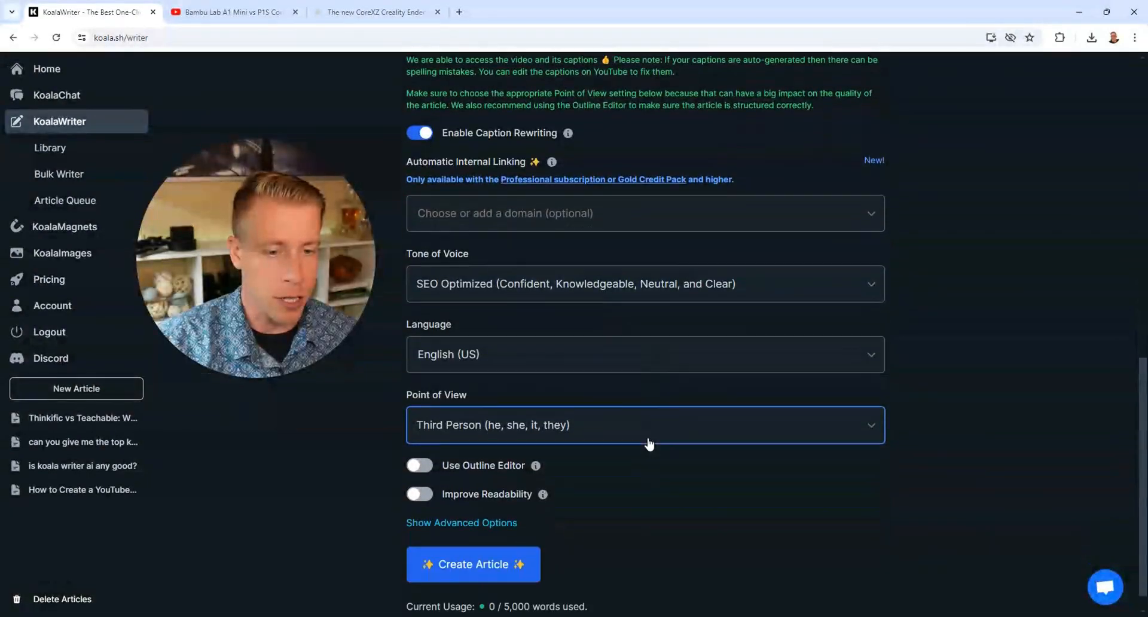
scroll("down", 3)
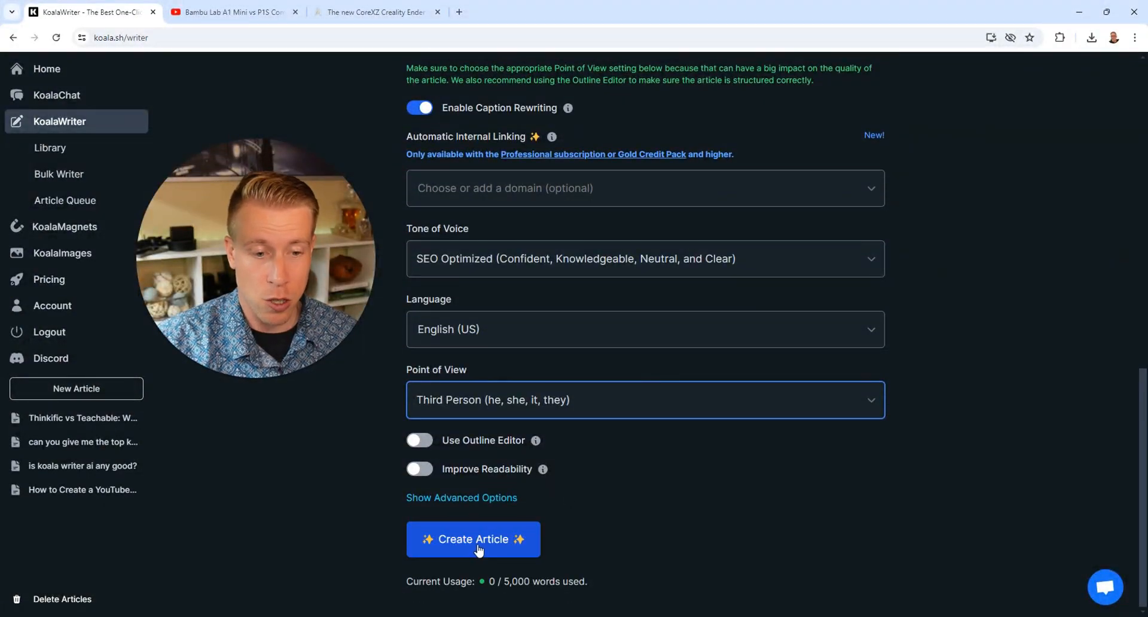
Step: Create the Bambu Lab A1 Mini vs P1S article and scroll through it to the conclusion
left_click(473, 539)
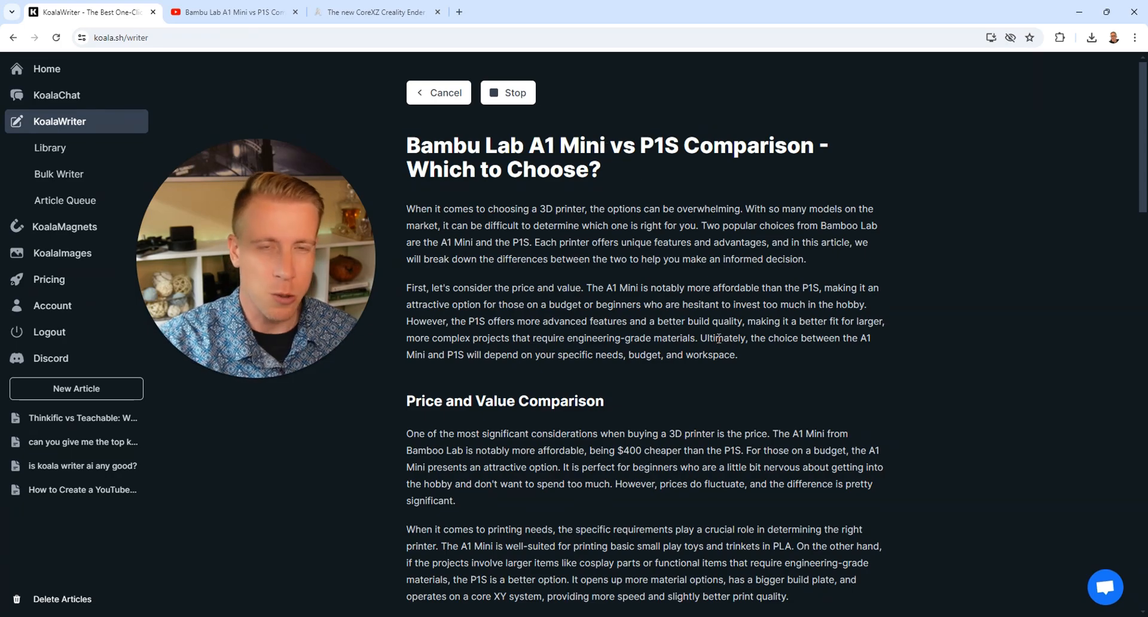
scroll("down", 3)
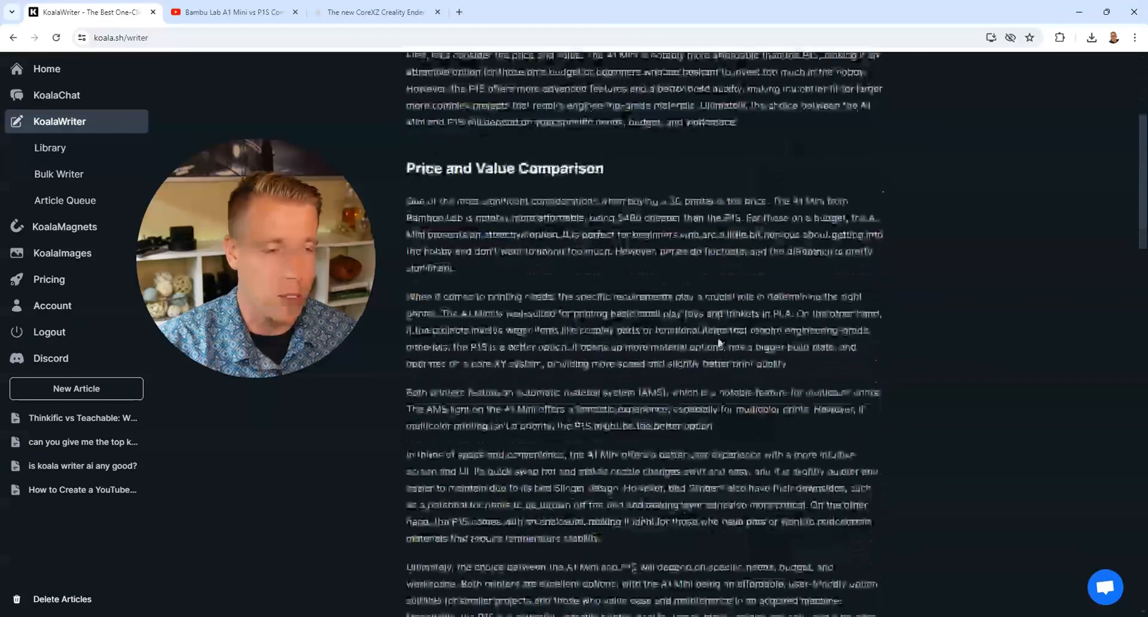
scroll("down", 3)
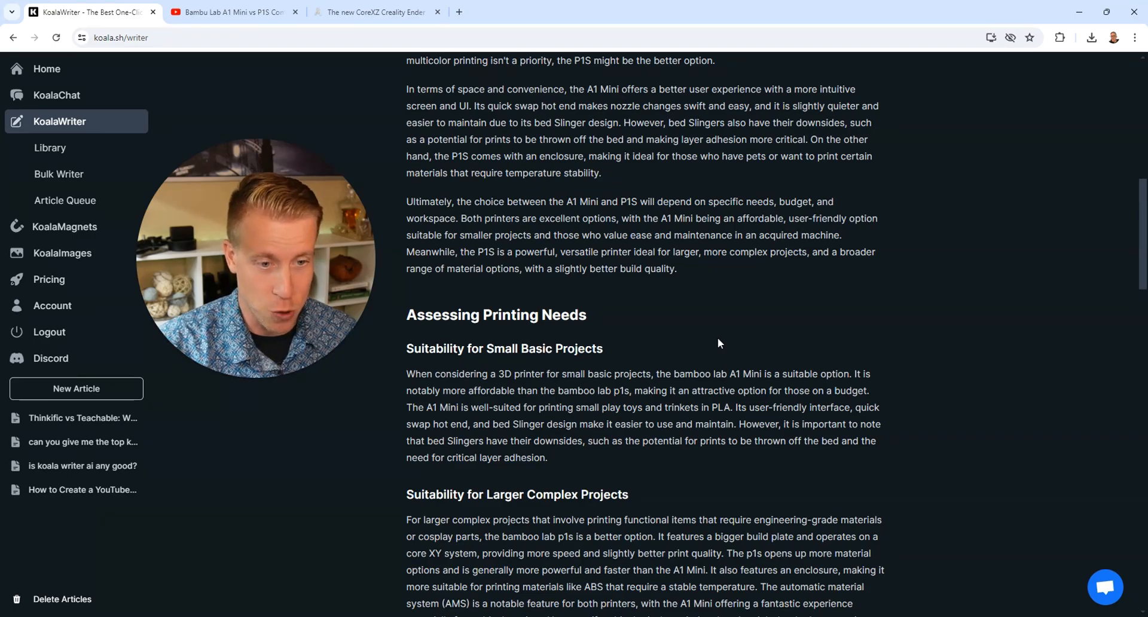
scroll("down", 3)
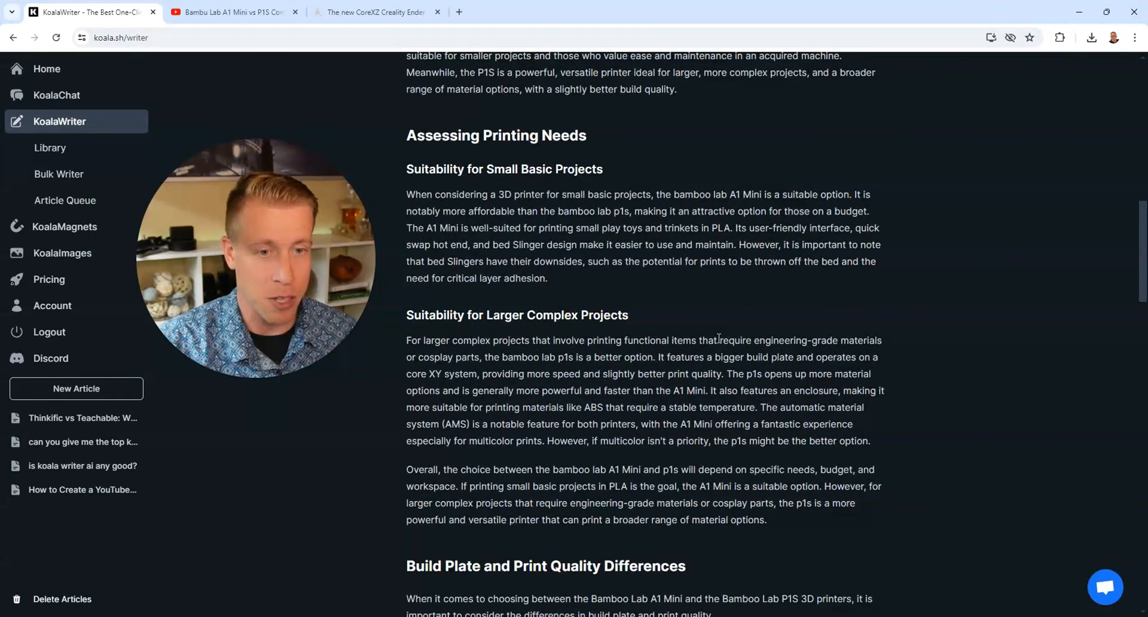
scroll("down", 3)
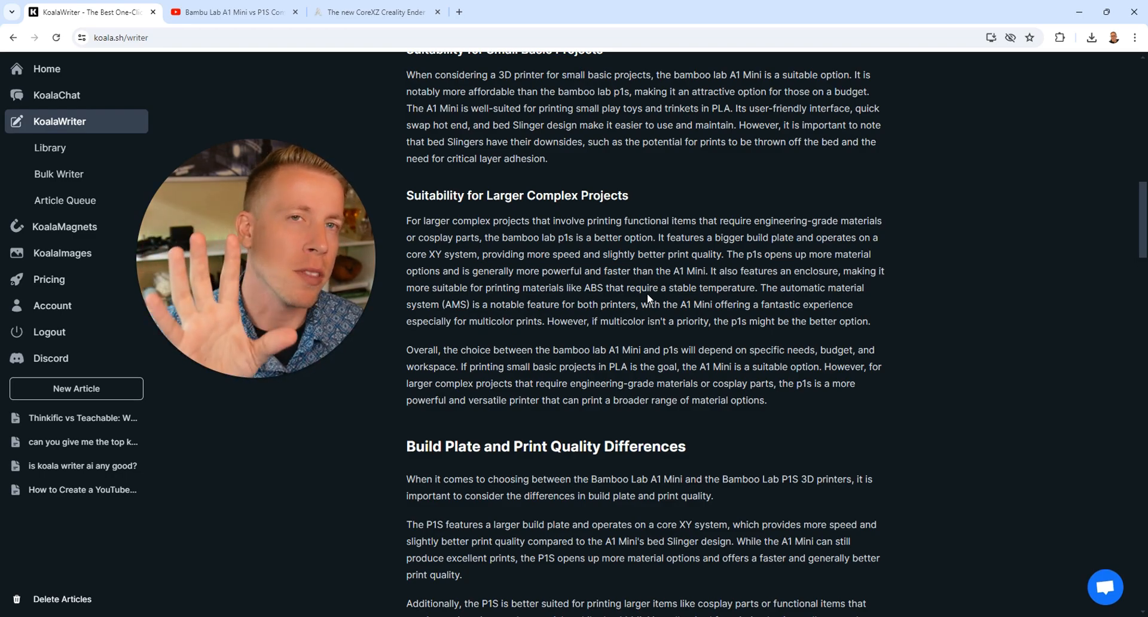
scroll("up", 3)
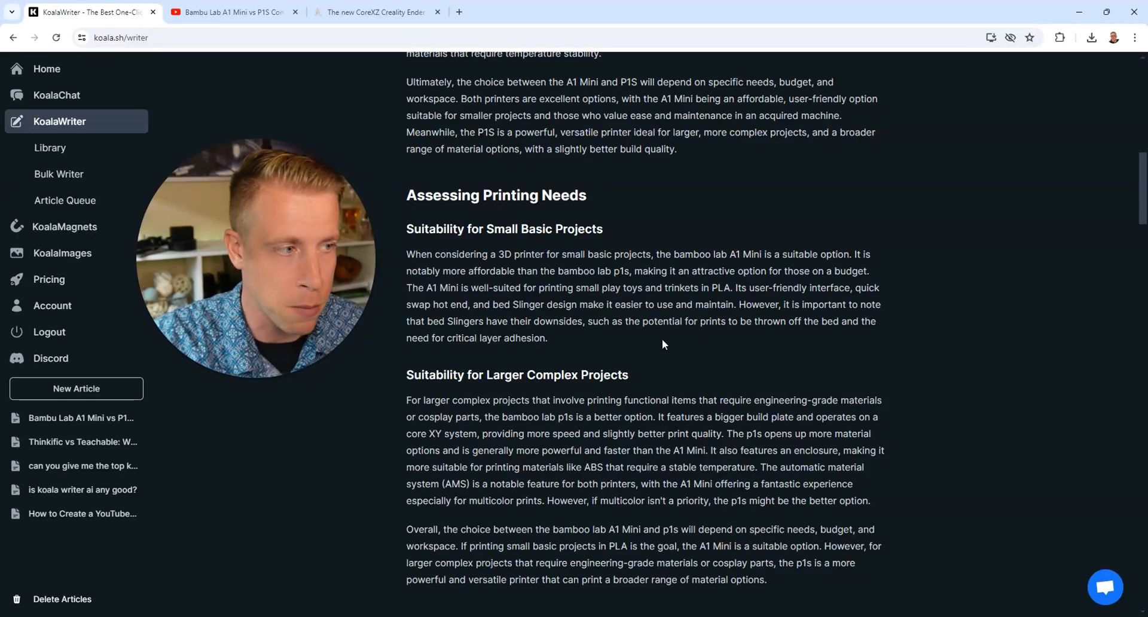
scroll("down", 3)
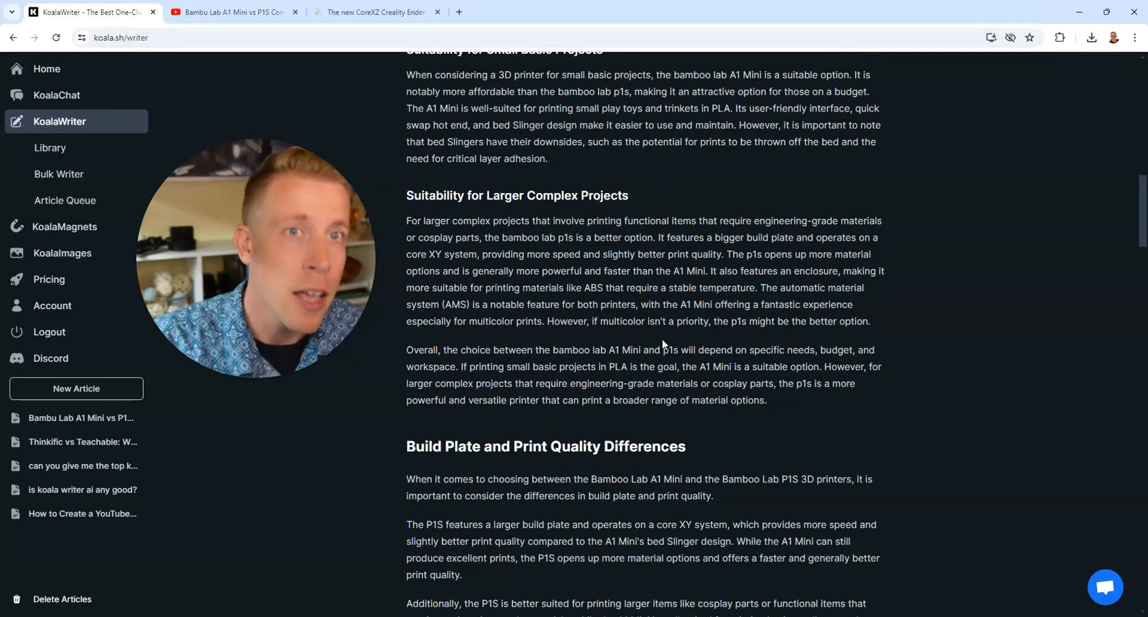
scroll("down", 3)
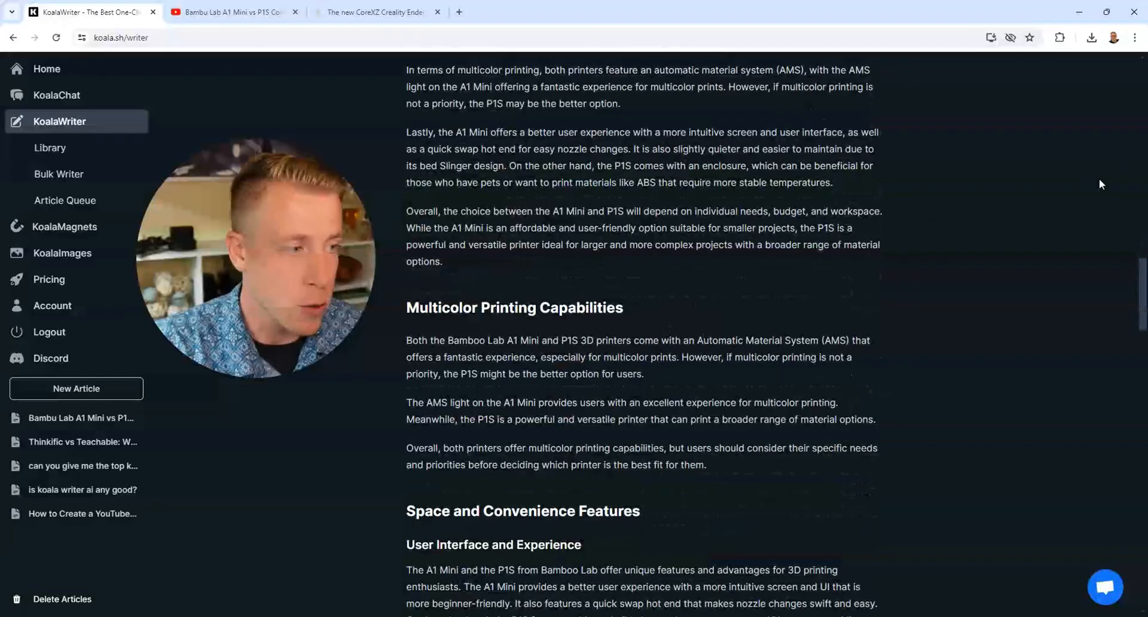
scroll("down", 3)
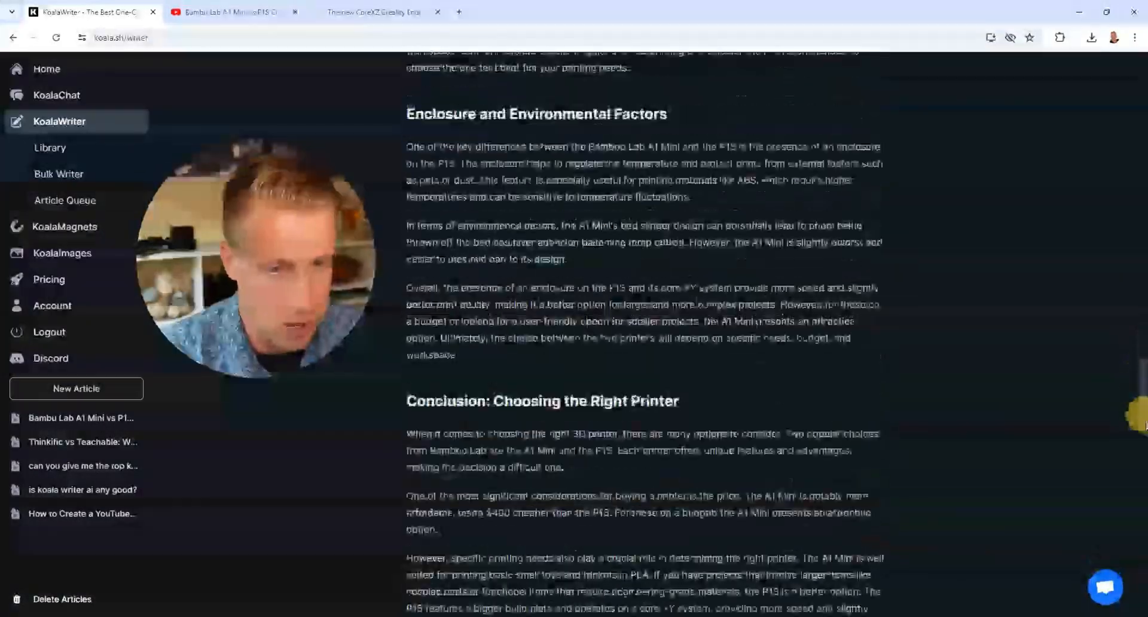
scroll("down", 3)
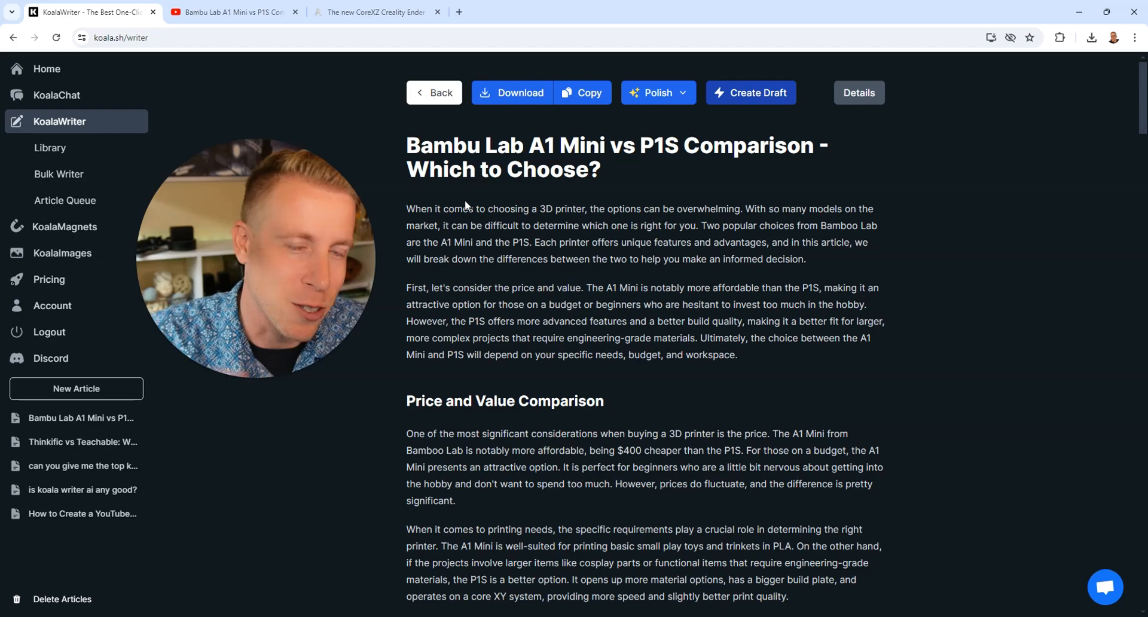
scroll("down", 3)
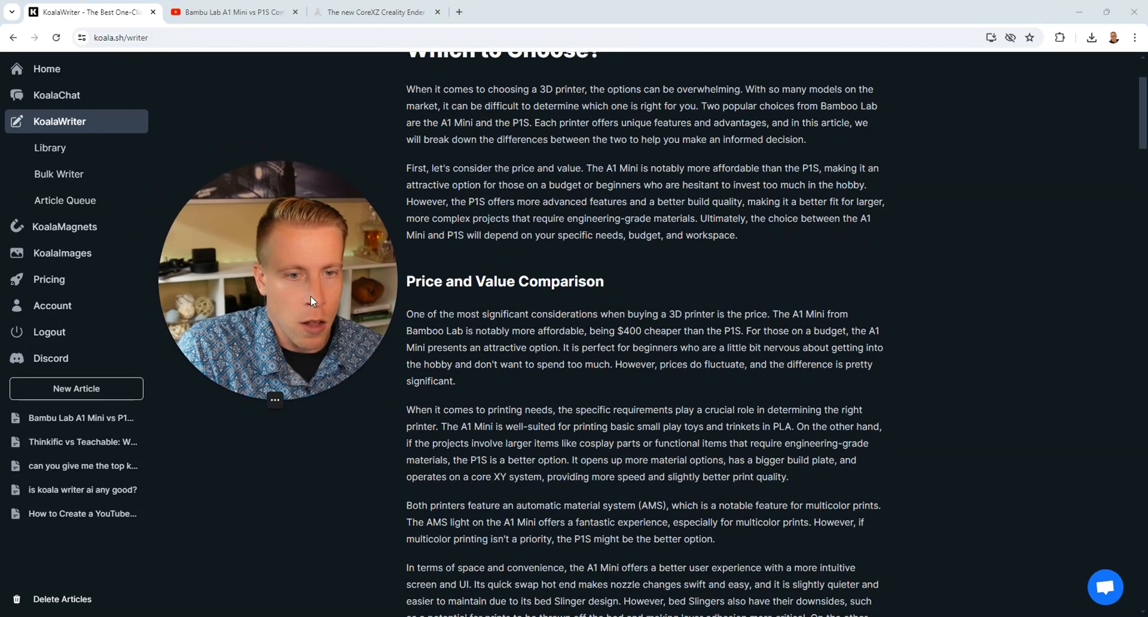
left_click_drag(407, 314, 456, 381)
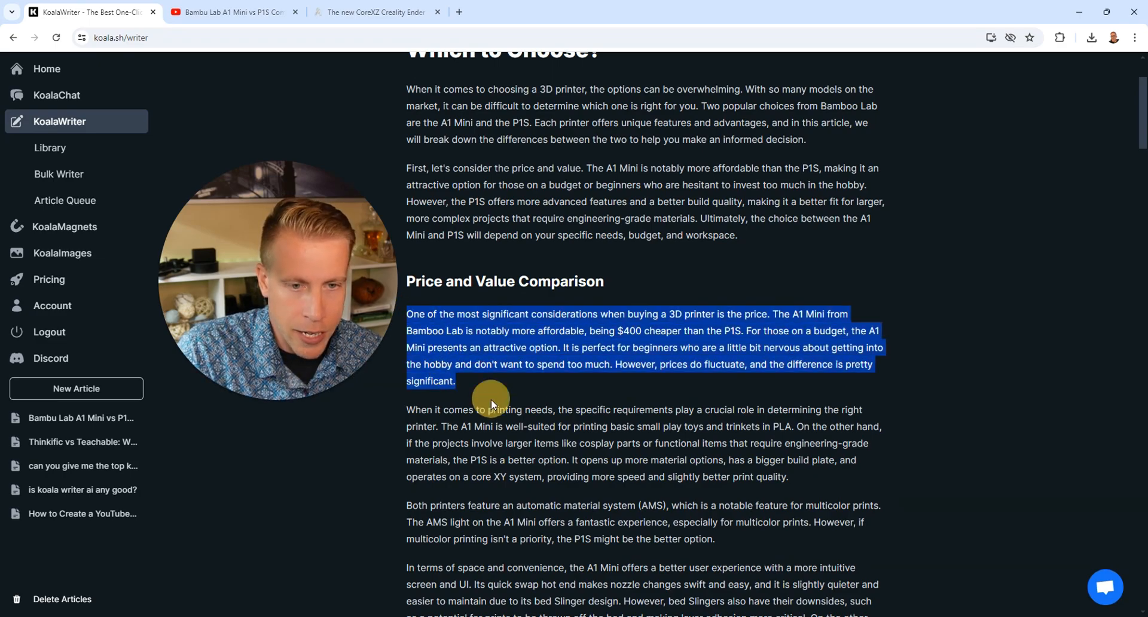
left_click(476, 383)
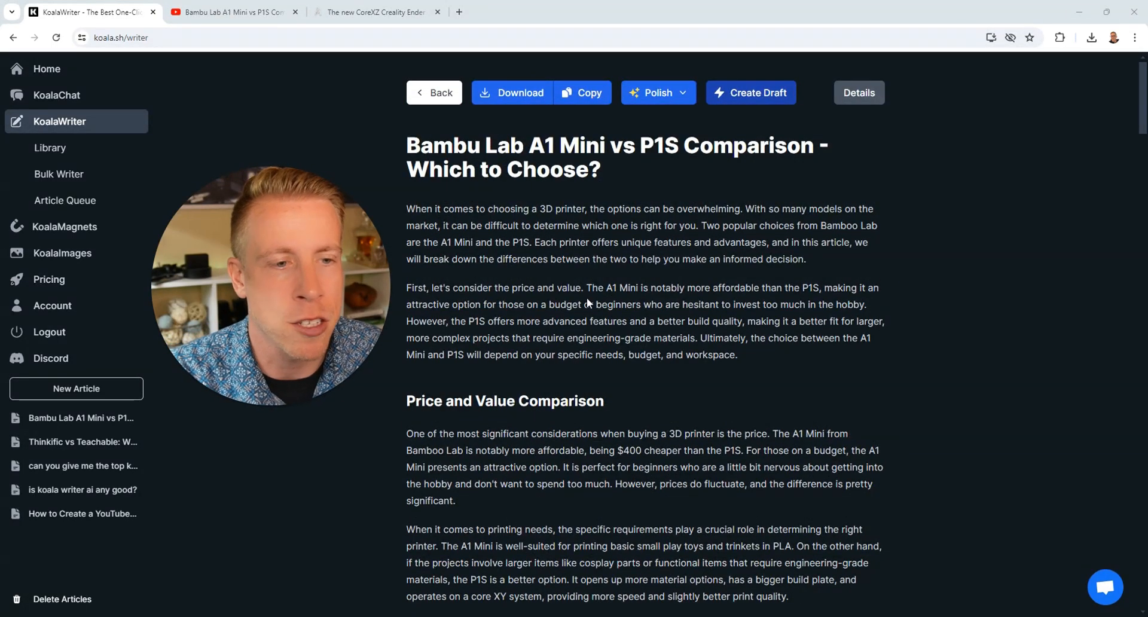
mouse_move(339, 189)
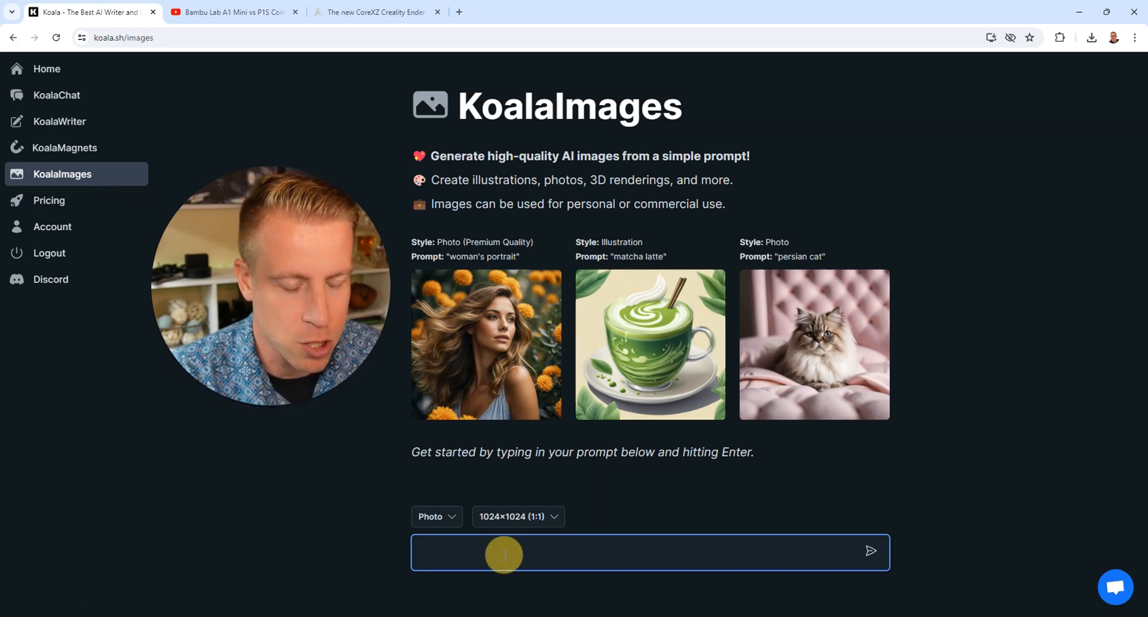
Step: Generate an image from 'can you create me an image of someone 3d printing something', then open KoalaChat
type("can you")
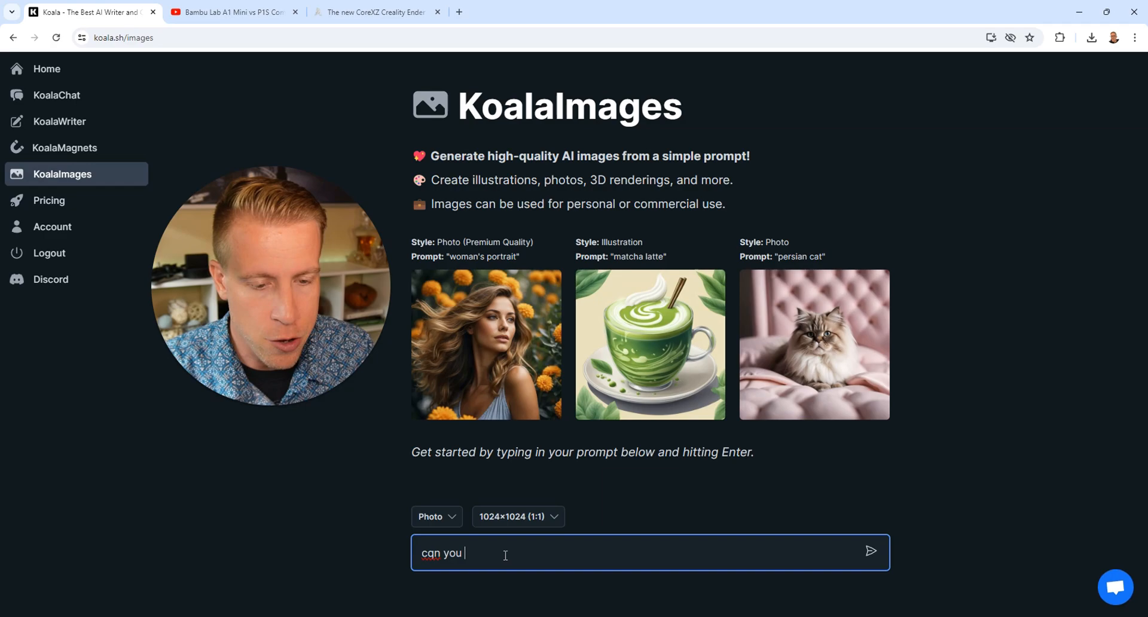
type("create me an image of someone")
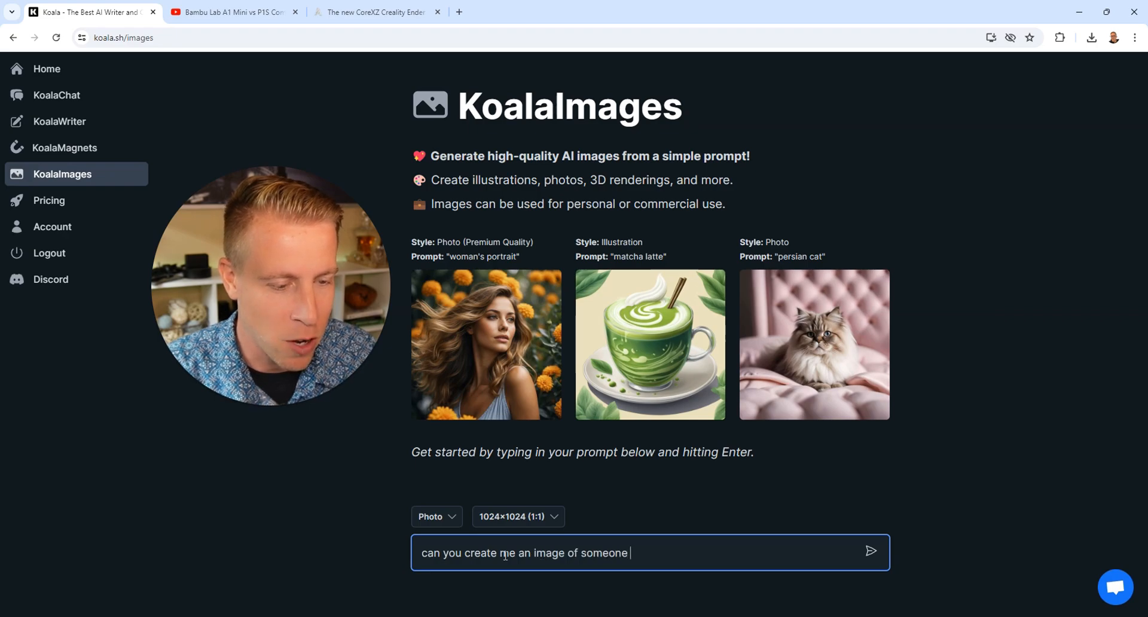
type("3d printing someth")
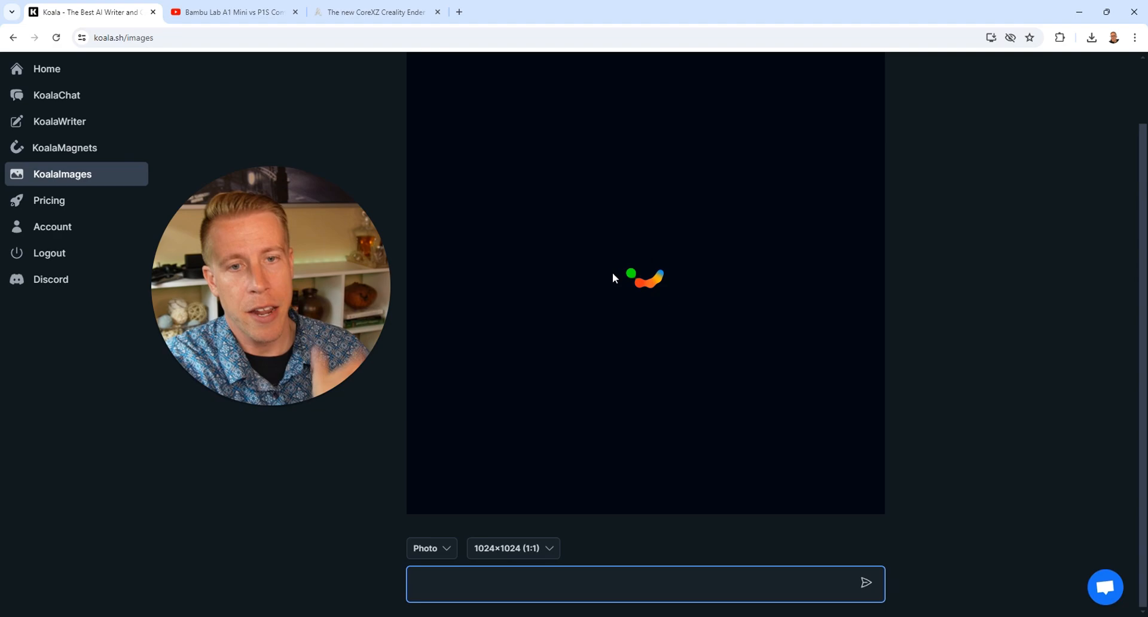
mouse_move(591, 281)
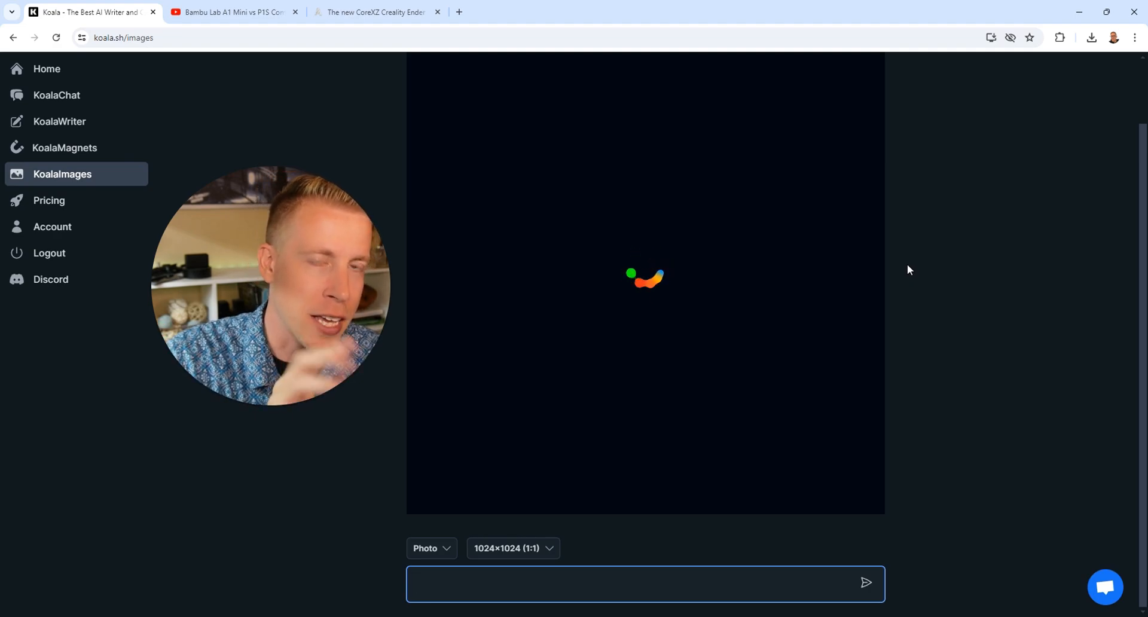
mouse_move(984, 273)
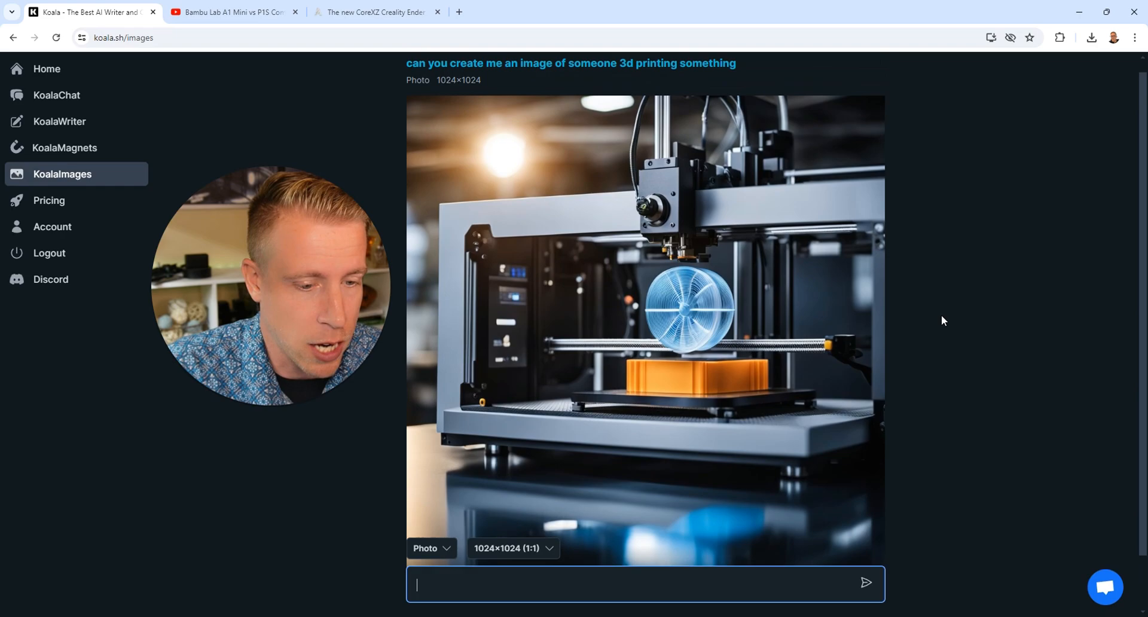
scroll("down", 3)
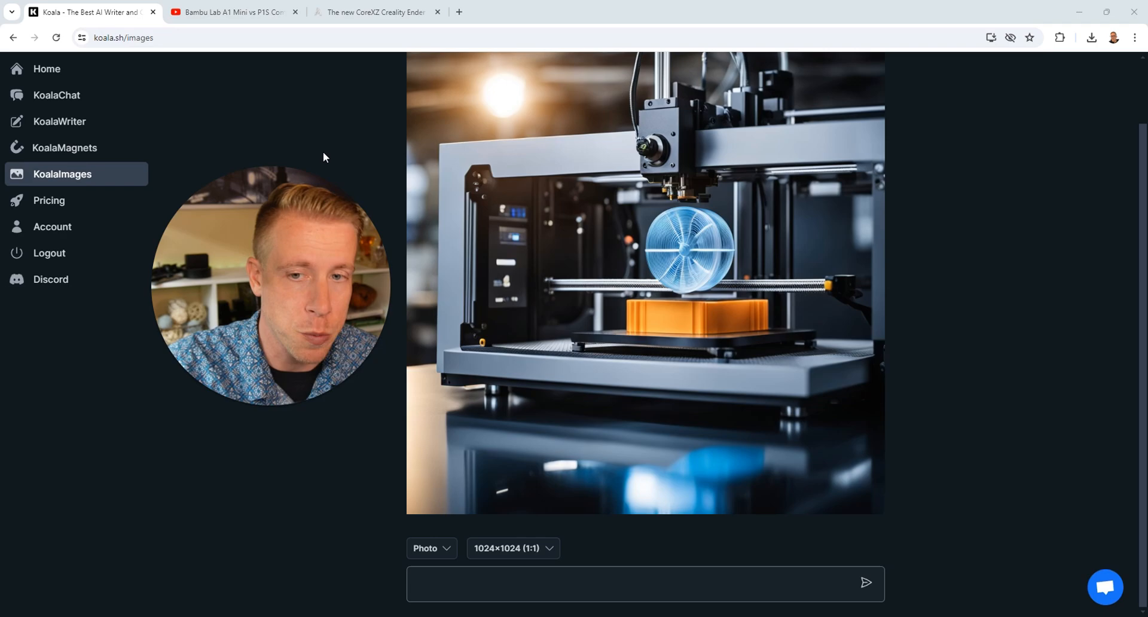
left_click(56, 96)
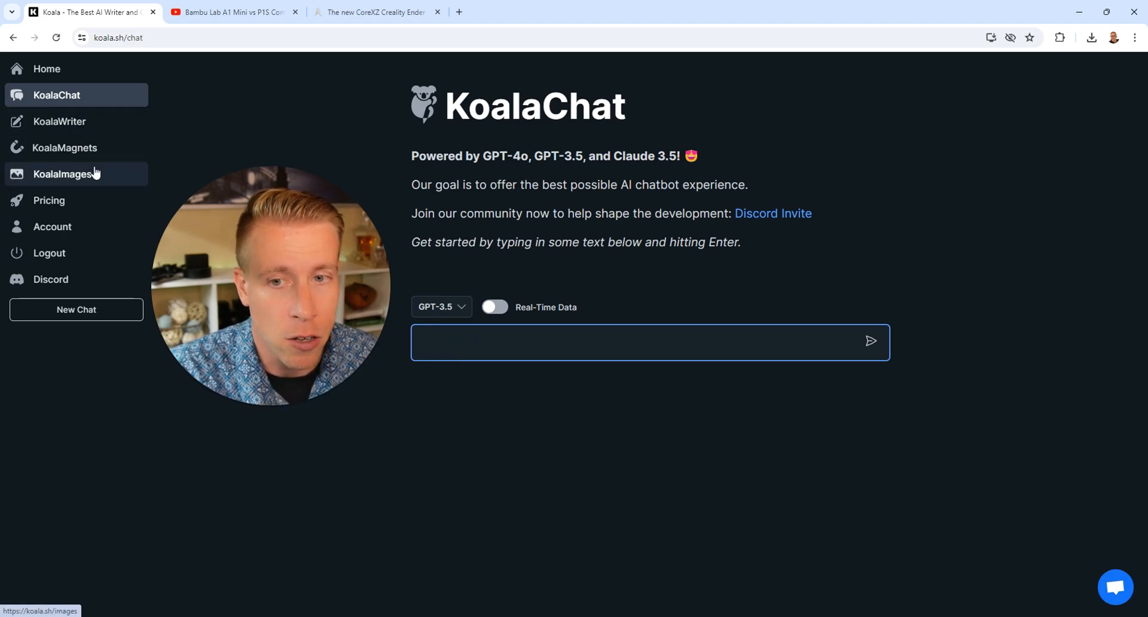
Step: Try KoalaMagnets' dog-name demo with 'female german shepherd', then view Pricing
left_click(64, 147)
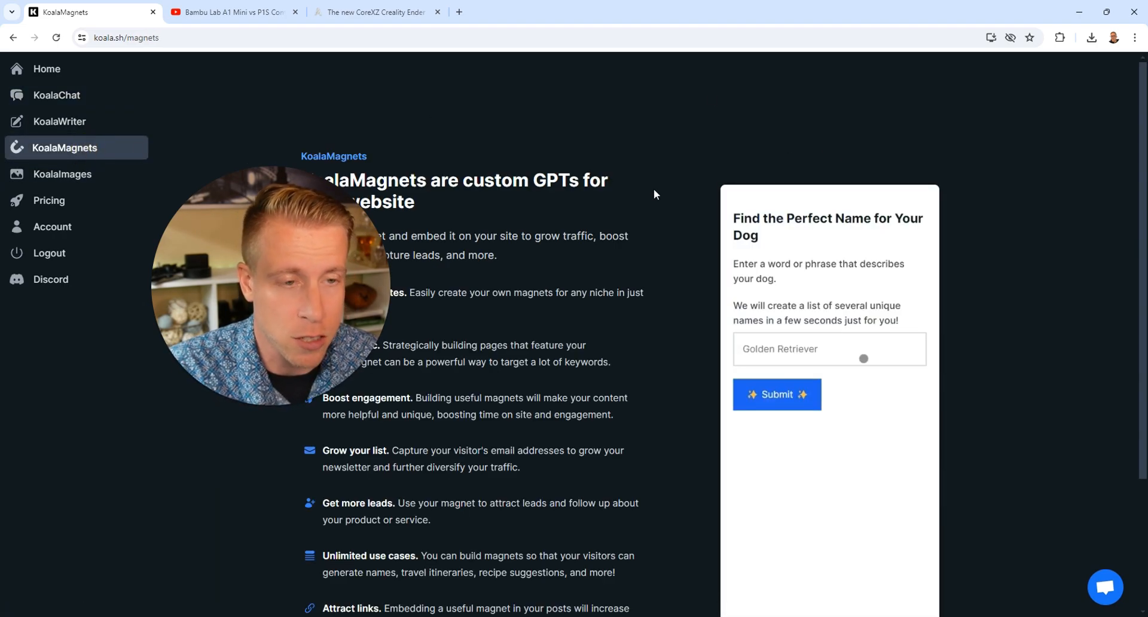
type("female german shepherd")
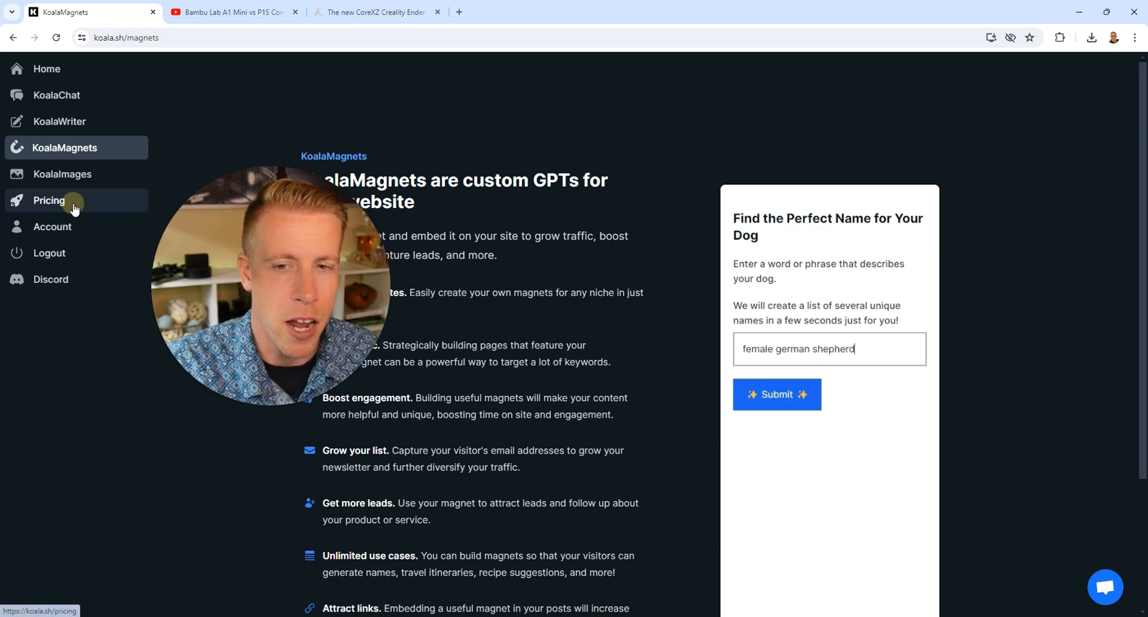
left_click(49, 200)
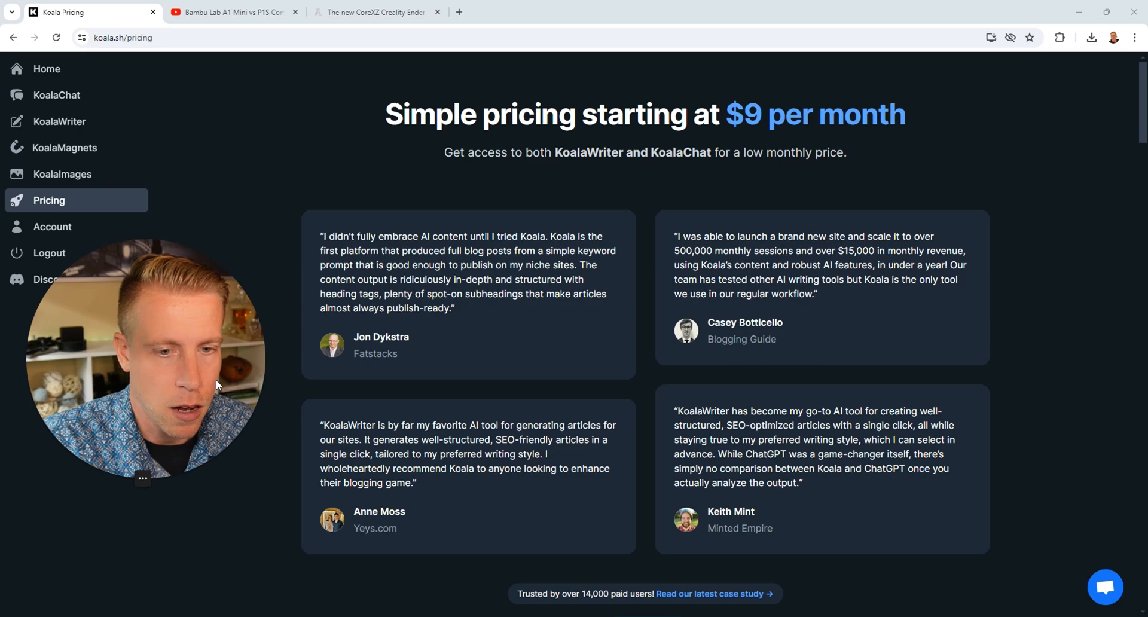
scroll("down", 3)
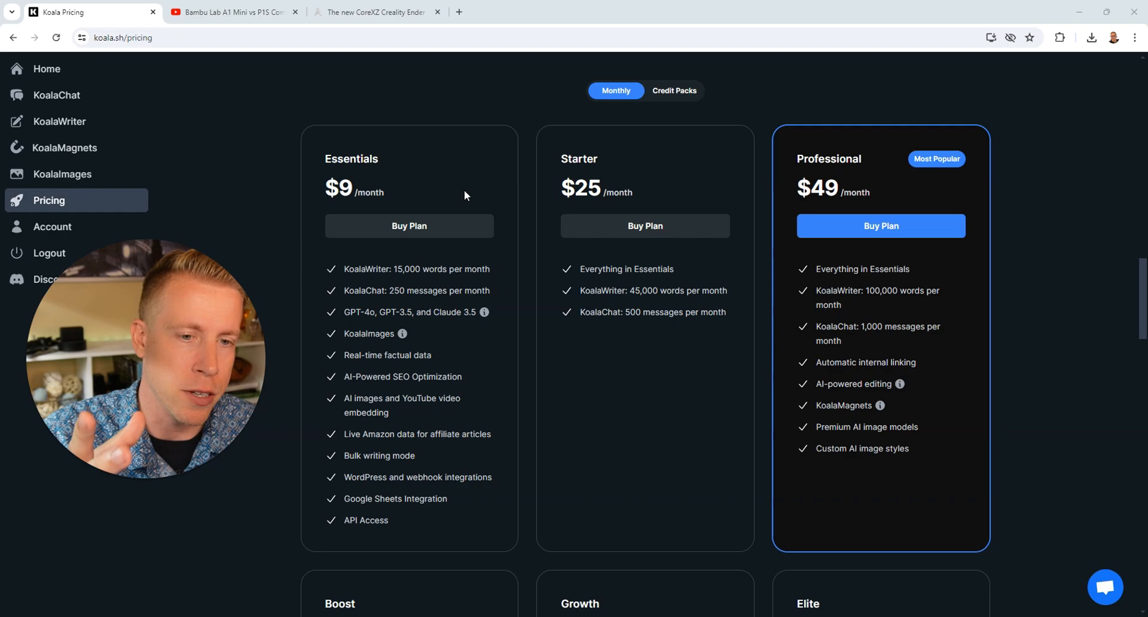
mouse_move(473, 281)
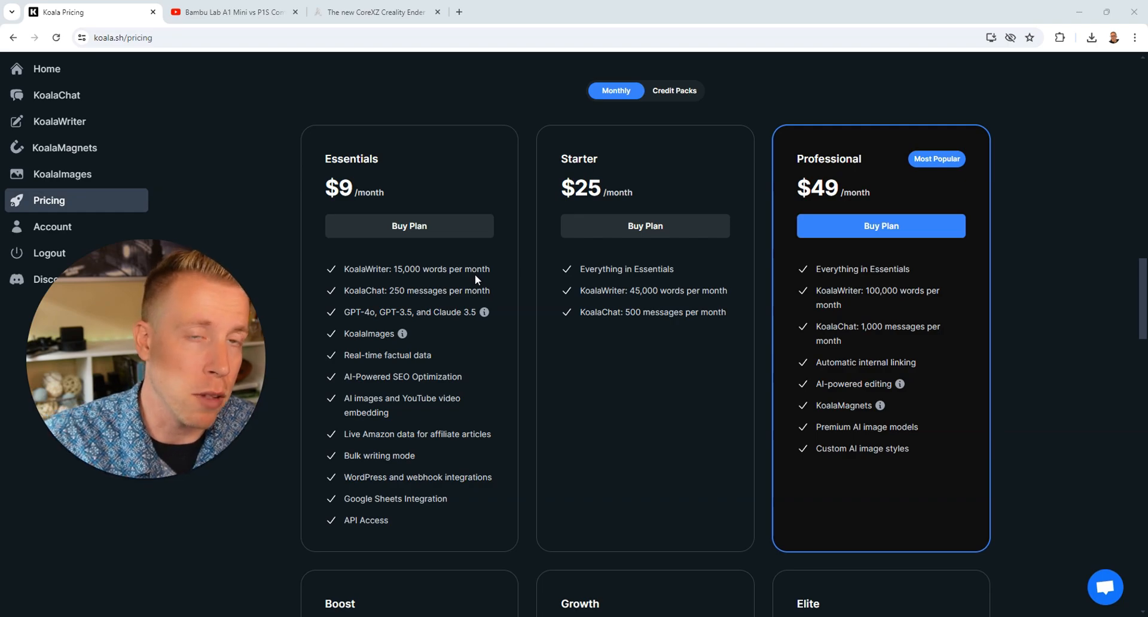
mouse_move(675, 278)
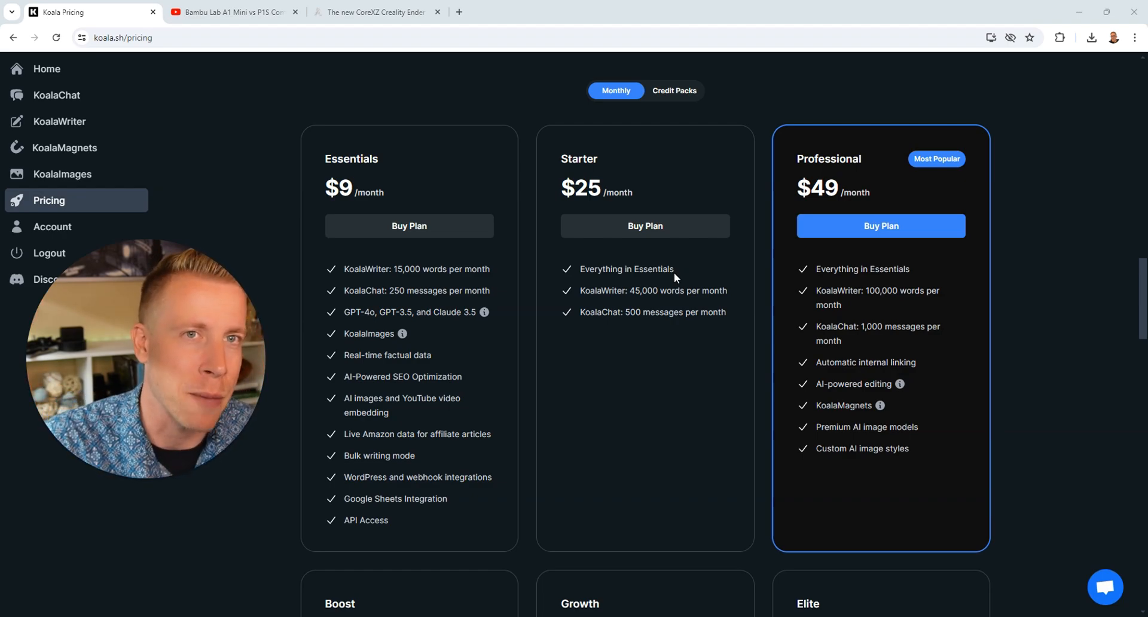
Step: In KoalaWriter's article form, switch AI media from images to YouTube videos, up to 15
left_click(60, 121)
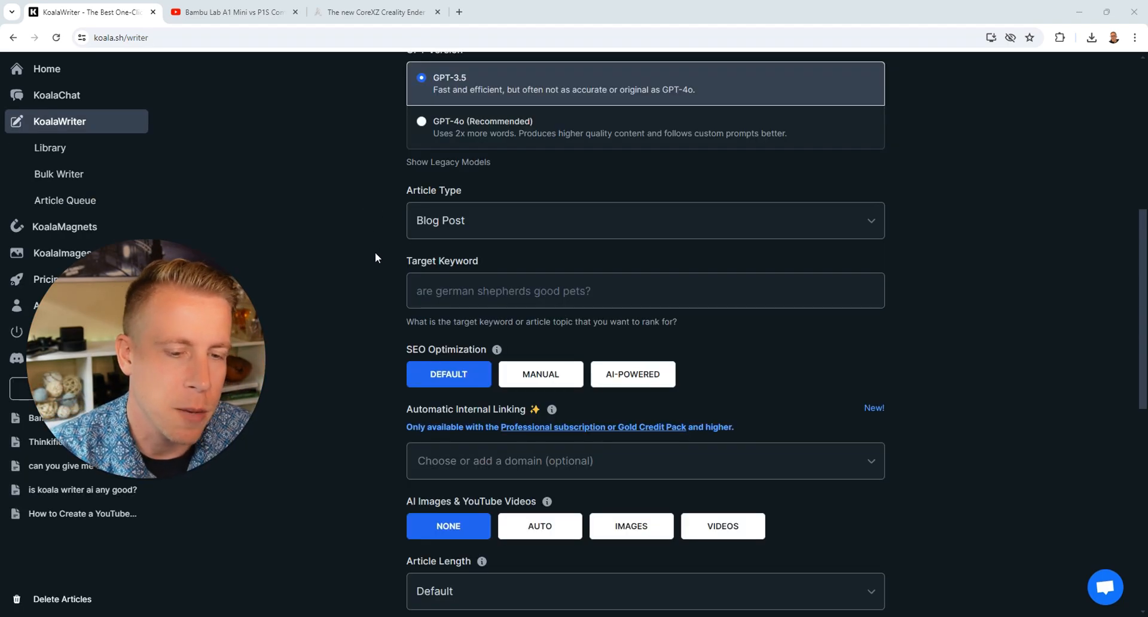
scroll("down", 3)
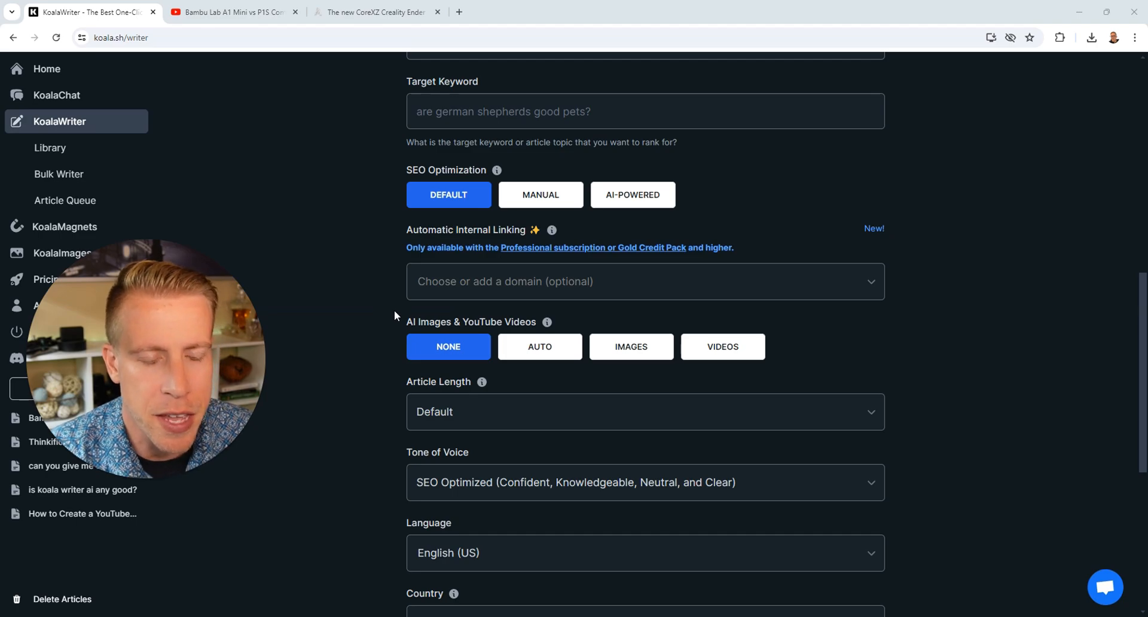
mouse_move(450, 322)
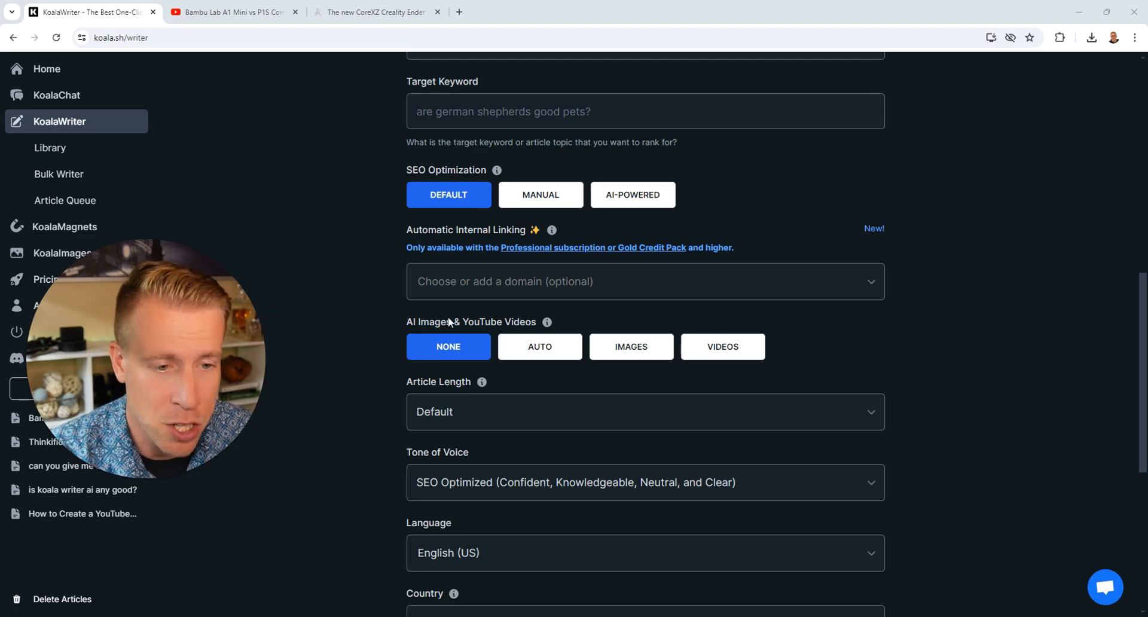
mouse_move(656, 324)
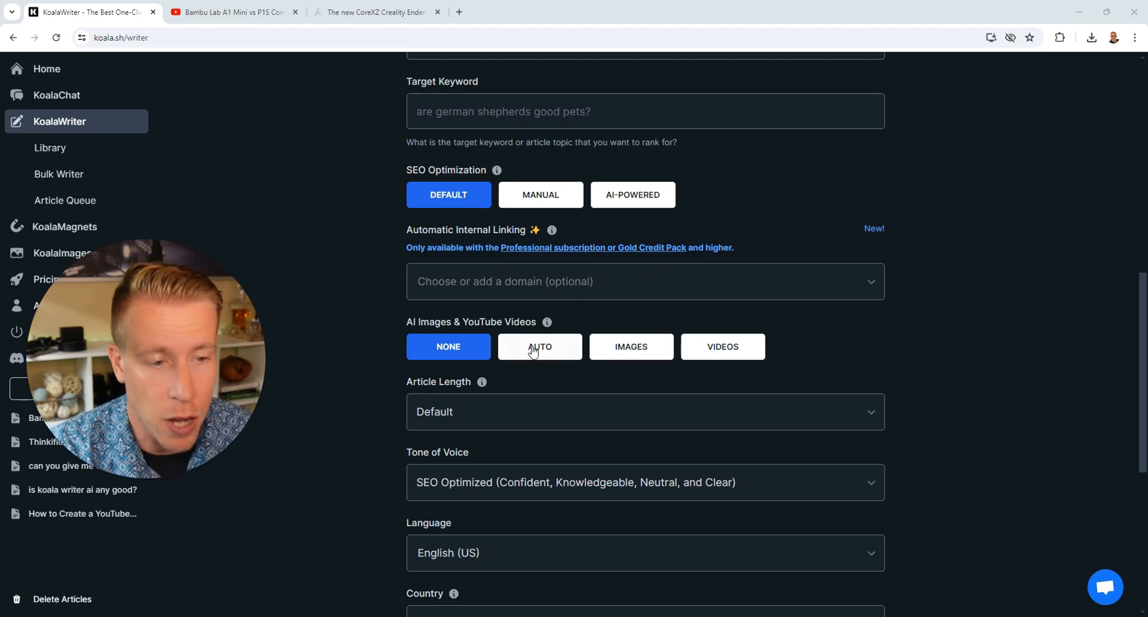
left_click(631, 347)
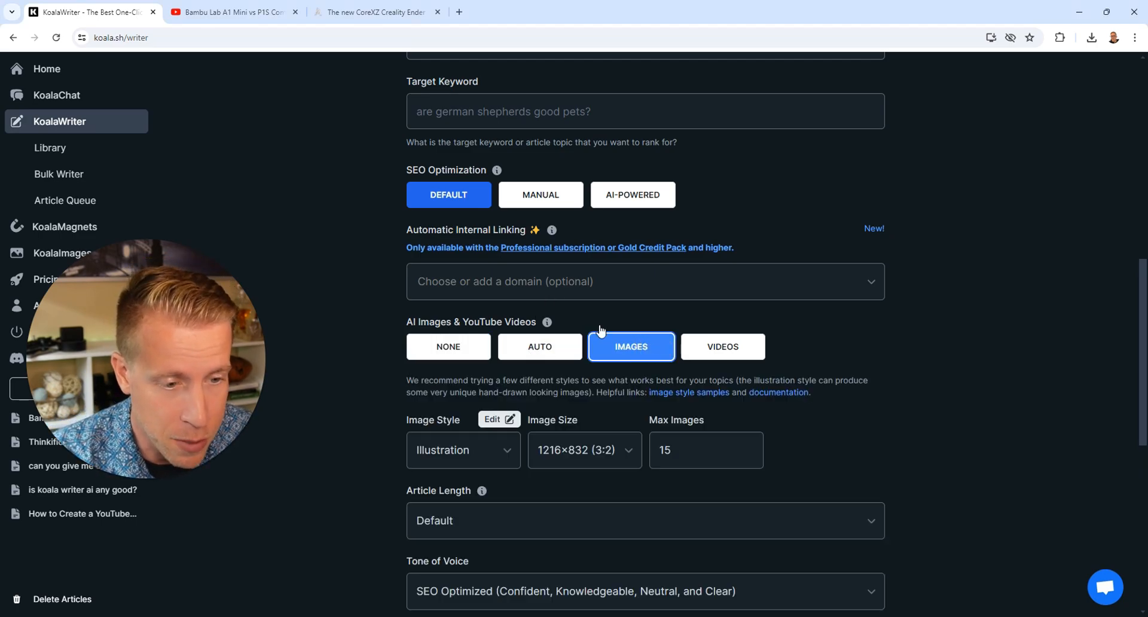
scroll("down", 3)
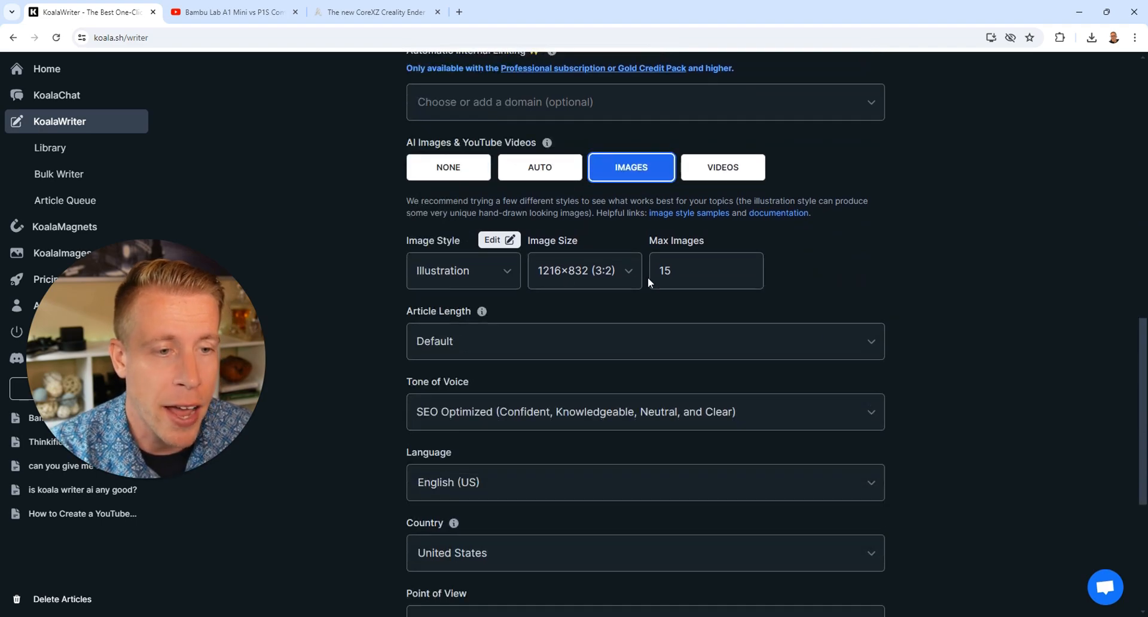
mouse_move(630, 281)
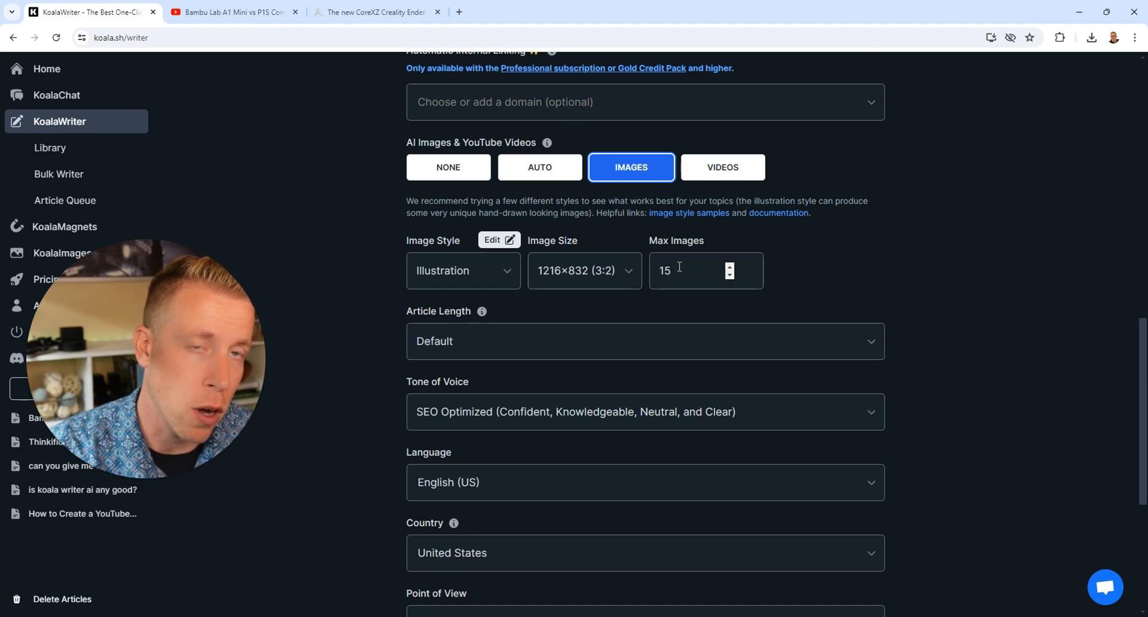
mouse_move(499, 241)
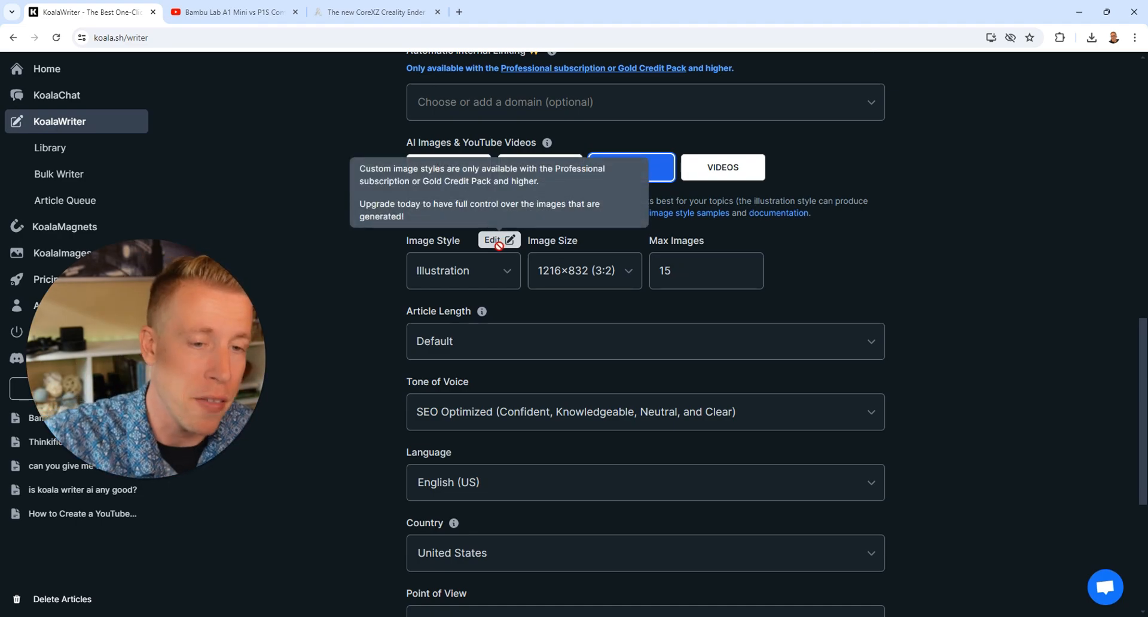
mouse_move(349, 224)
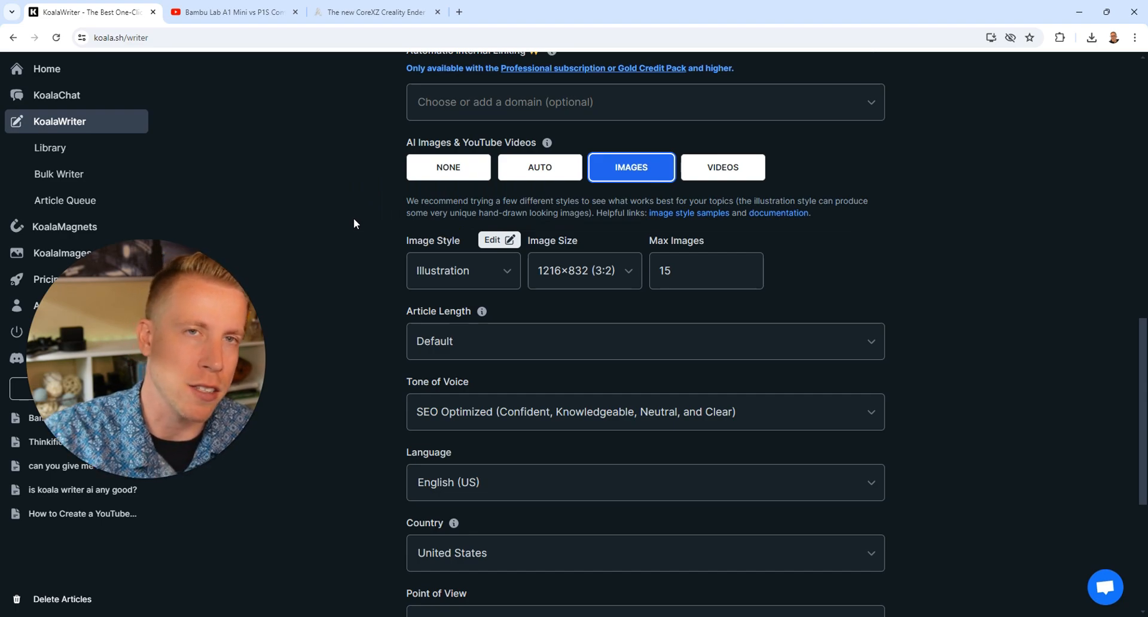
mouse_move(359, 221)
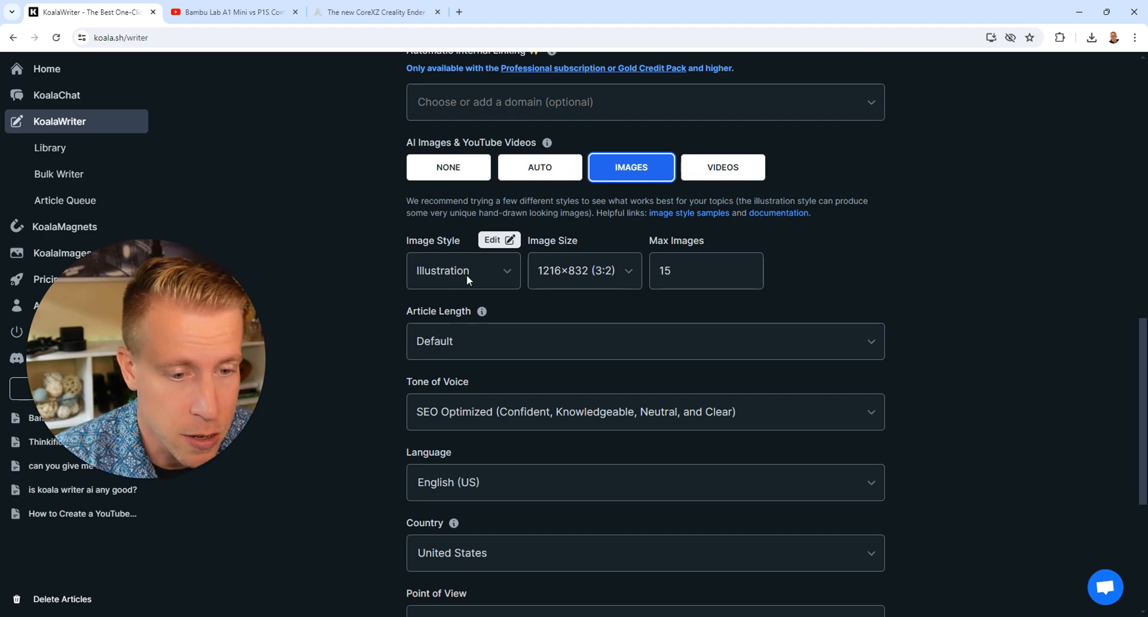
left_click(722, 167)
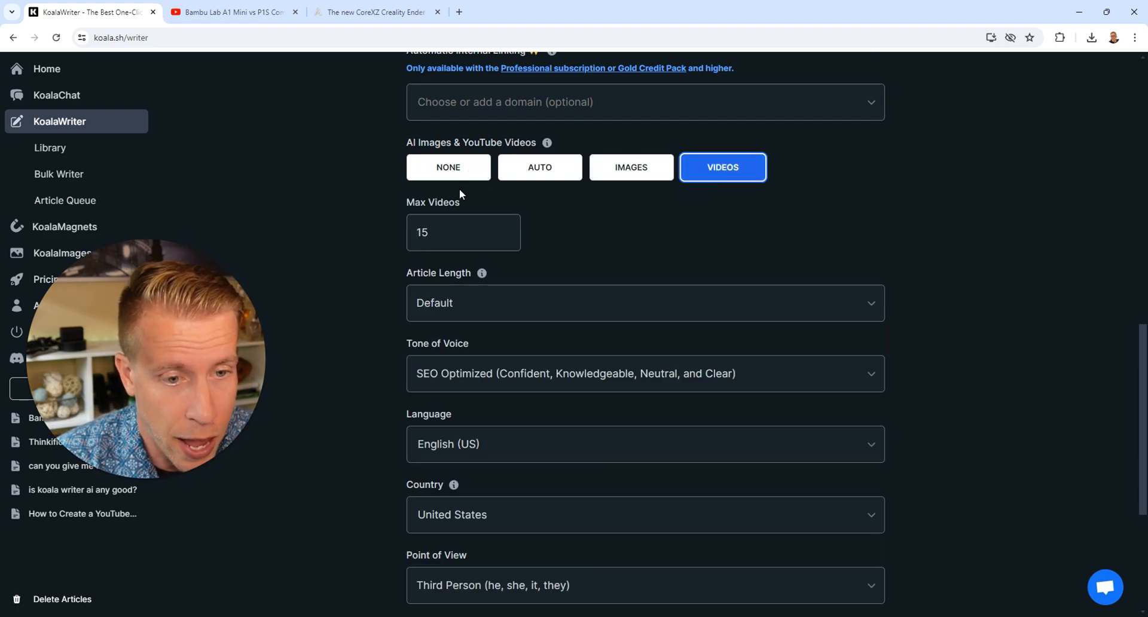